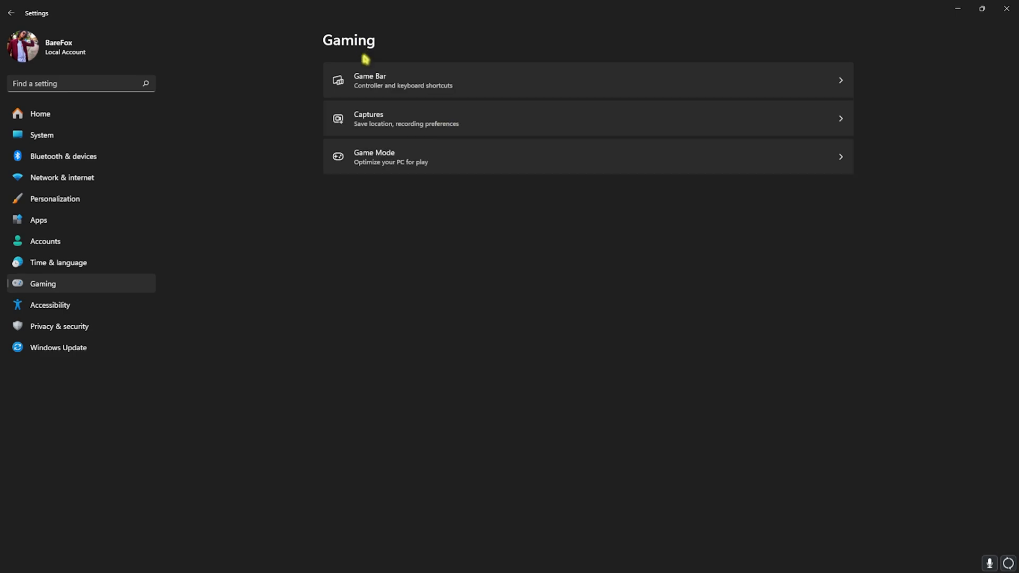
Show the Game Mode page under Gaming with Game Mode switched on
left_click(373, 157)
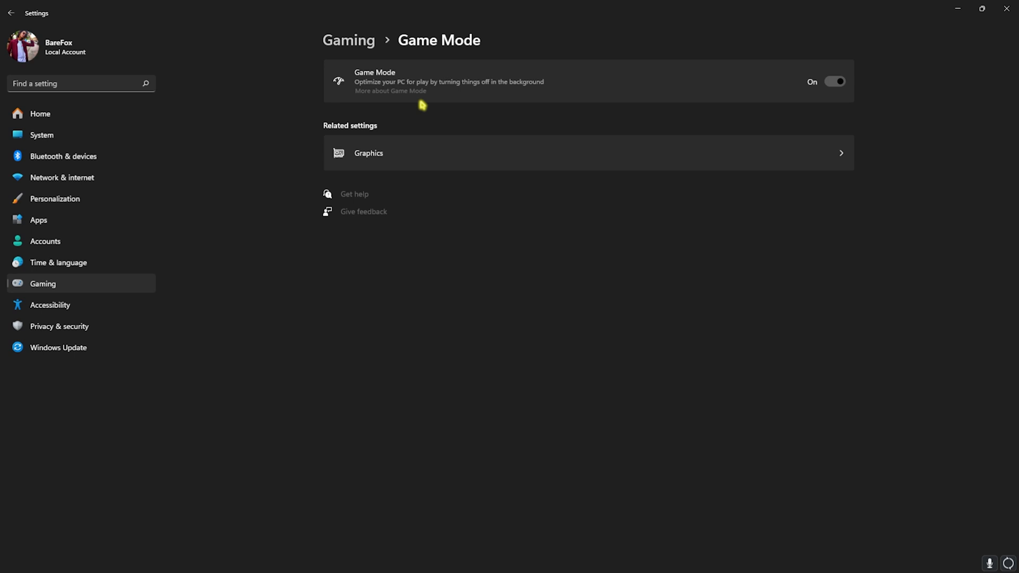
mouse_move(371, 134)
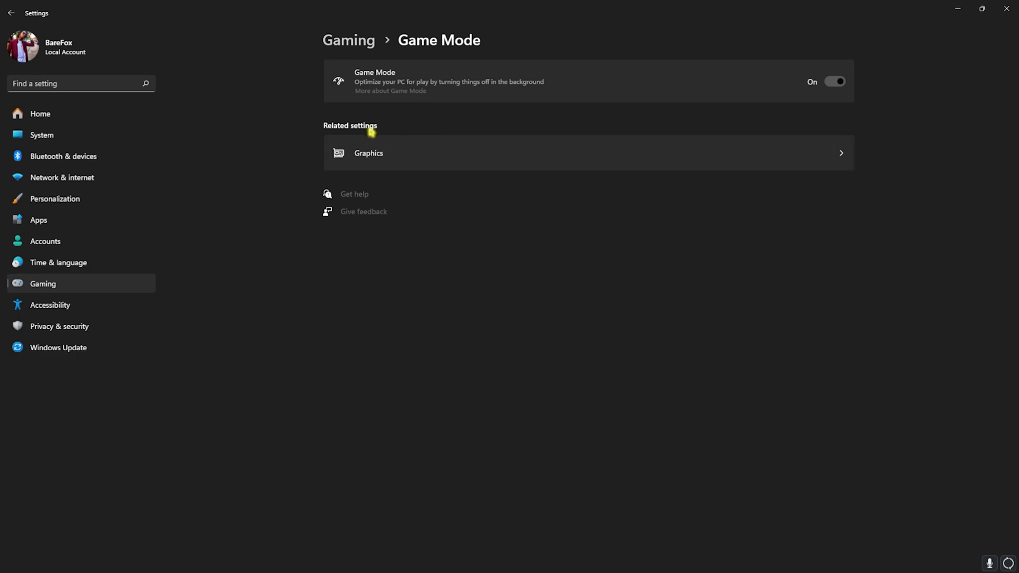
Show Default graphics settings with GPU scheduling and windowed-game optimizations both on
left_click(369, 153)
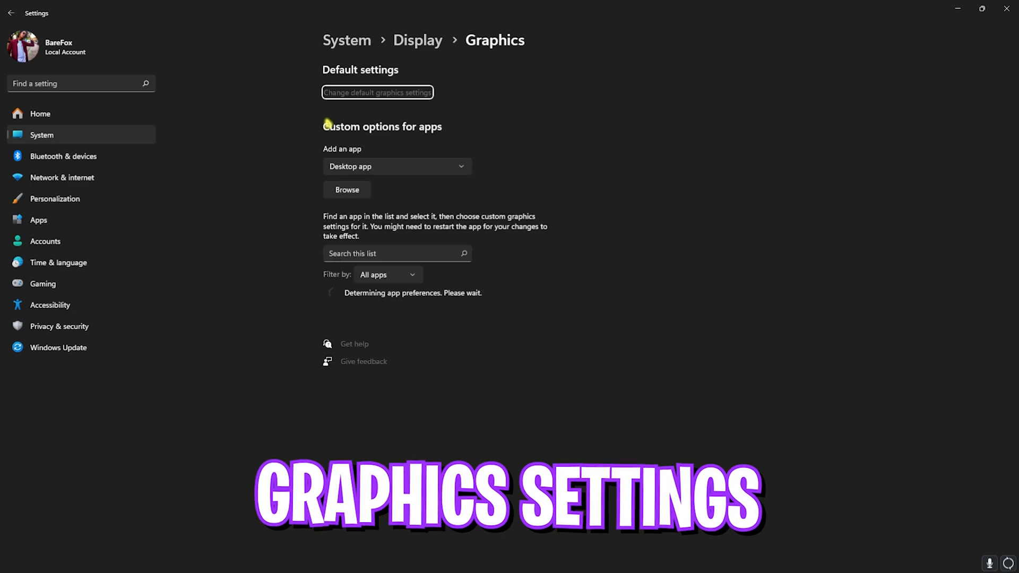
left_click(377, 93)
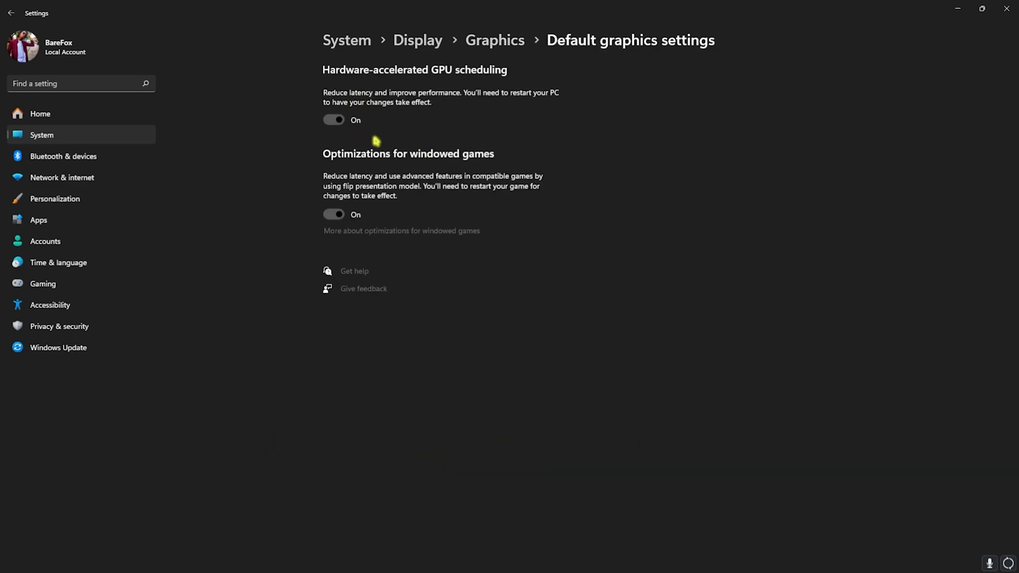
mouse_move(346, 144)
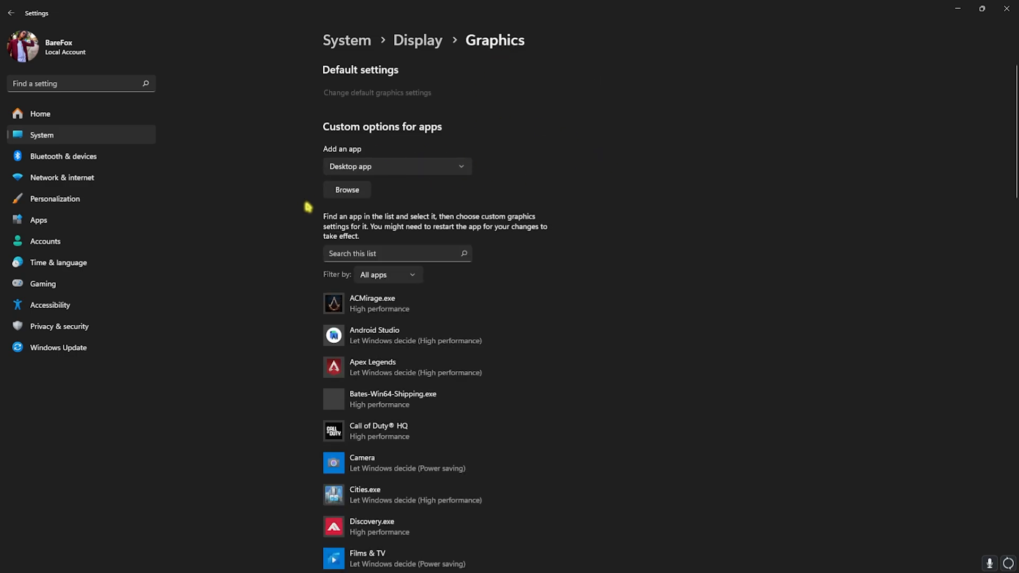
Add AQuietPlace-Win64-Shipping.exe from AQP\AQuietPlace\Binaries\Win64 to the graphics app list
left_click(347, 190)
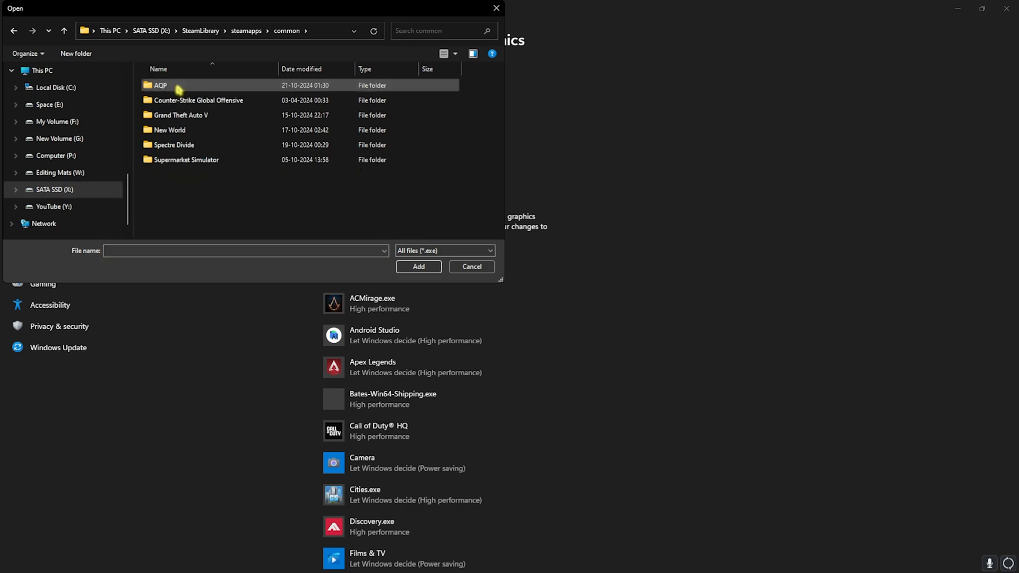
double_click(159, 84)
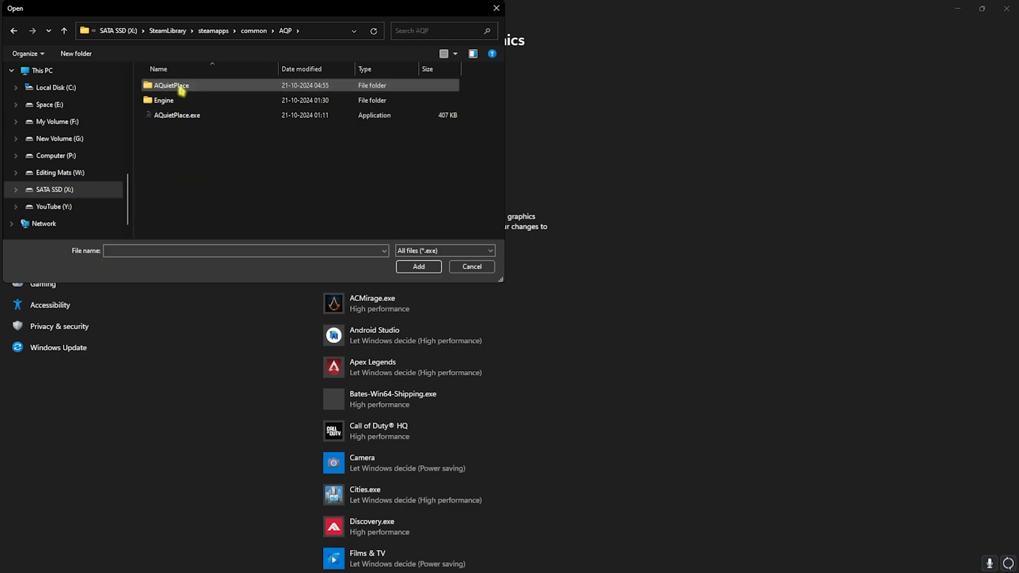
double_click(171, 85)
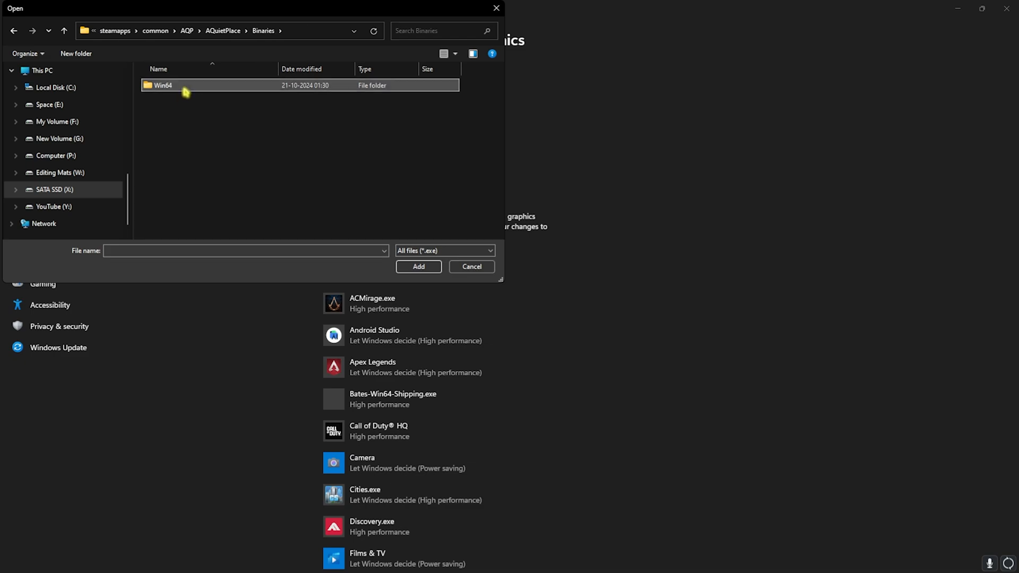
double_click(162, 85)
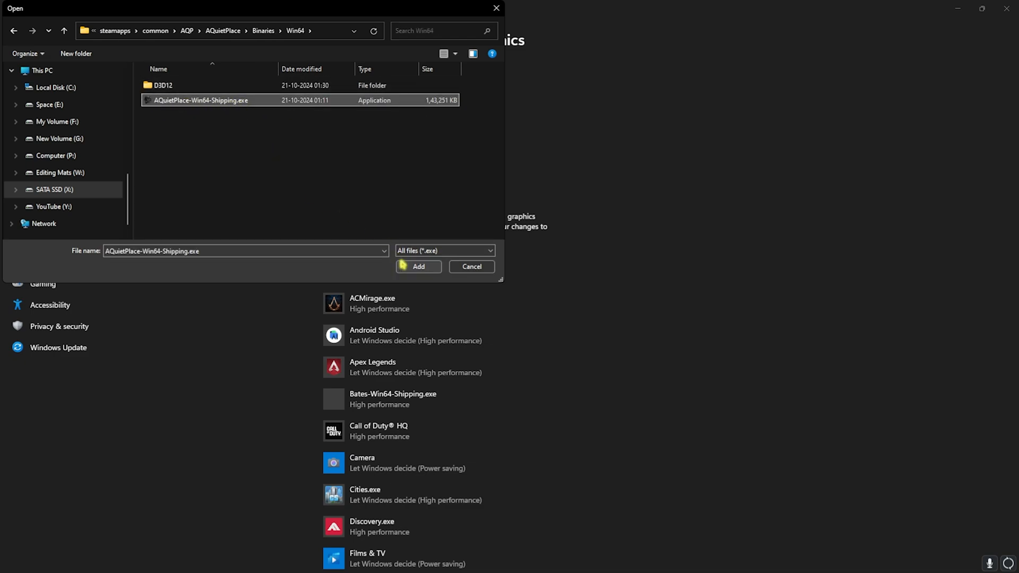
left_click(418, 266)
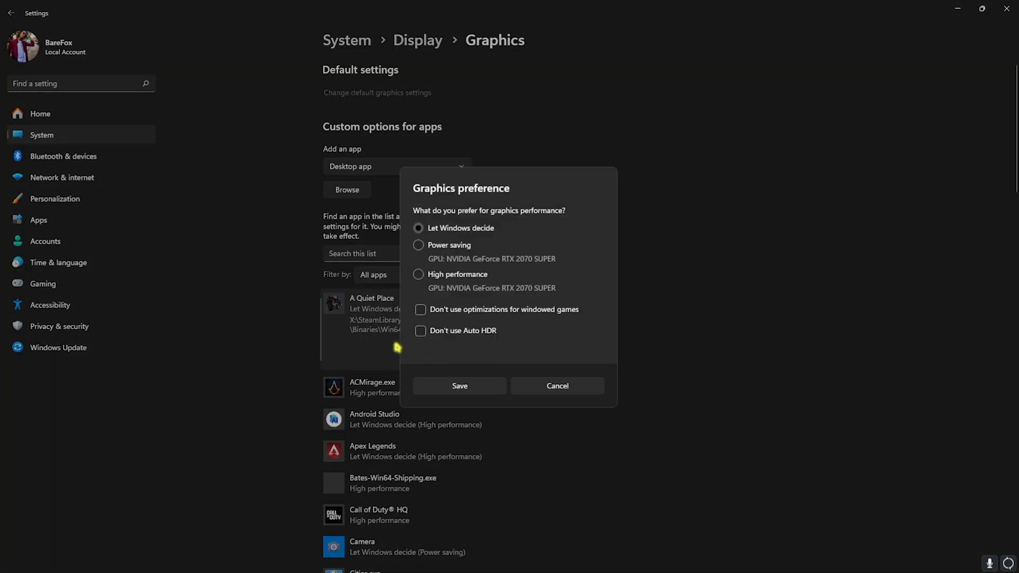
Set A Quiet Place's graphics preference to High performance and save it
left_click(418, 274)
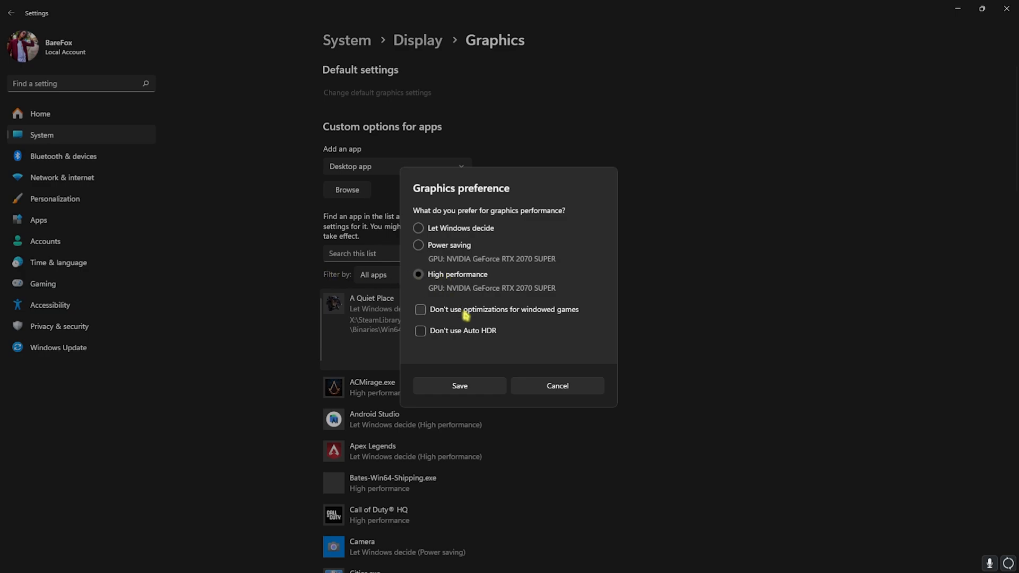
left_click(458, 385)
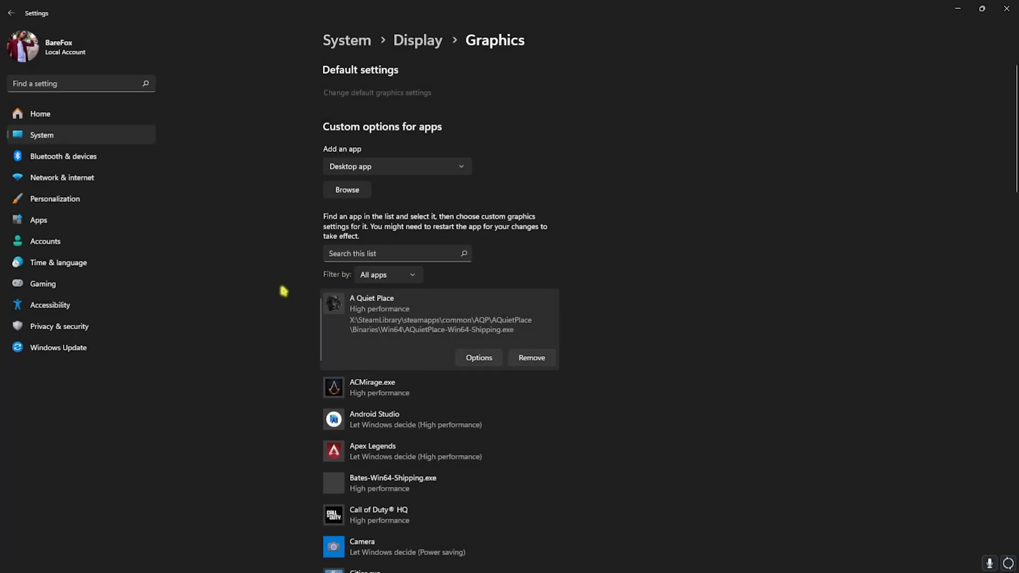
mouse_move(896, 71)
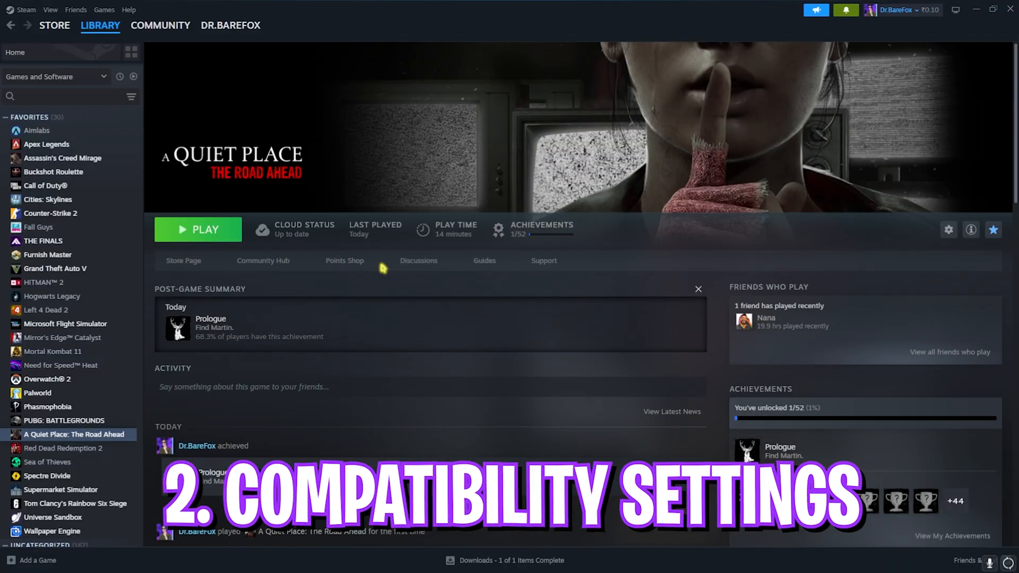
Browse the local files of A Quiet Place: The Road Ahead from the Steam library
right_click(73, 434)
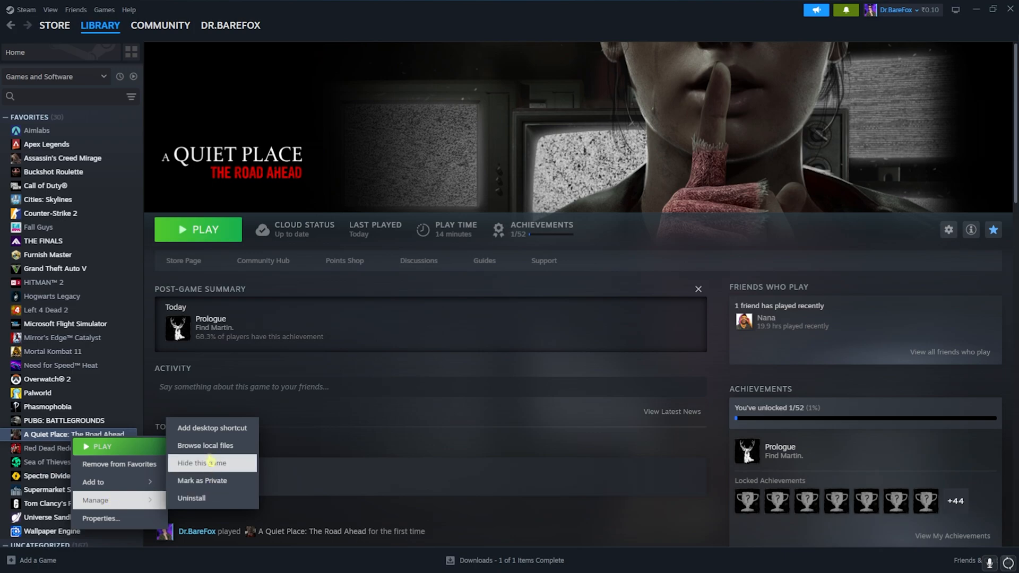
left_click(204, 445)
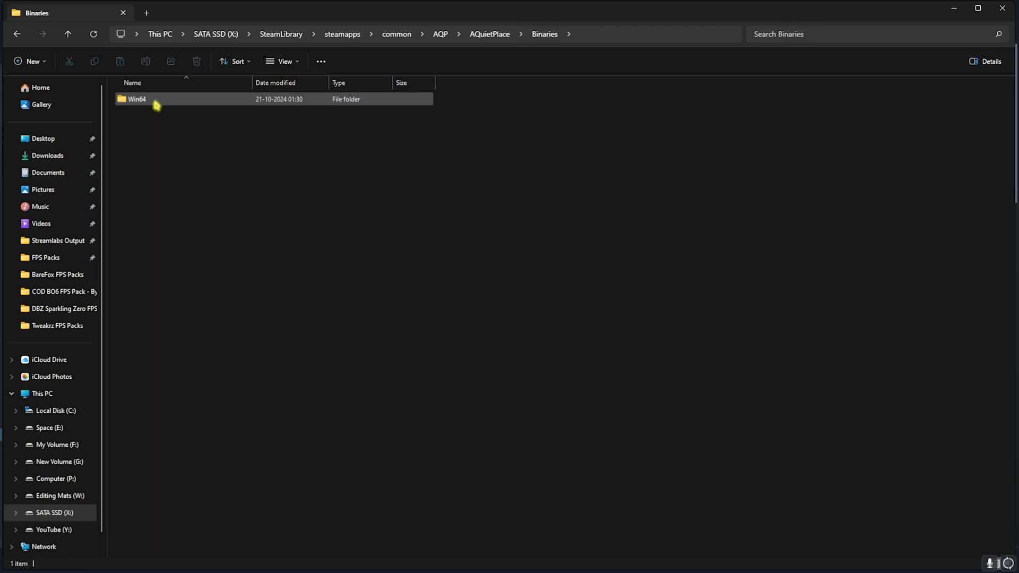
In the shipping exe's Compatibility properties, disable fullscreen optimizations
double_click(137, 98)
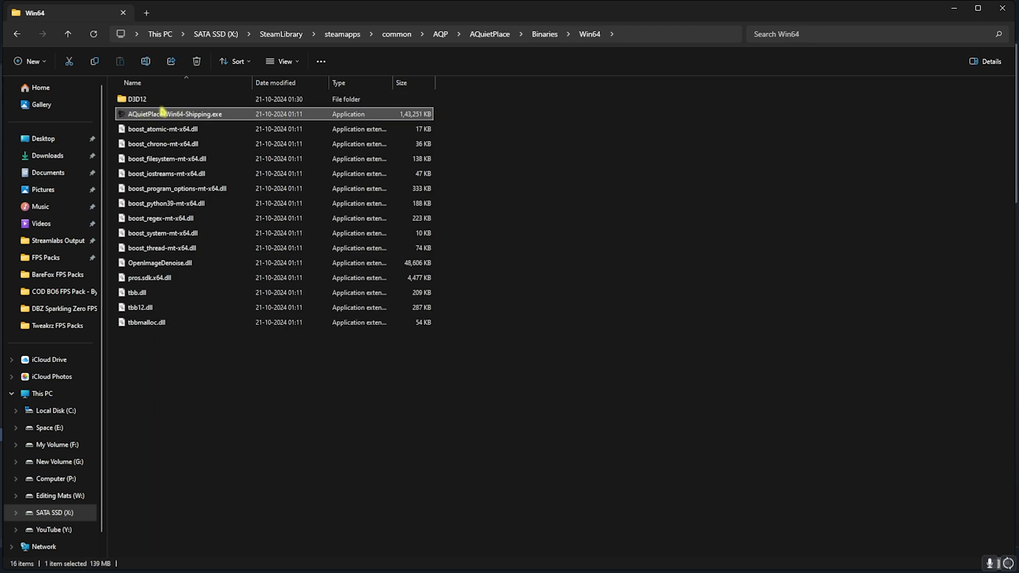
right_click(176, 114)
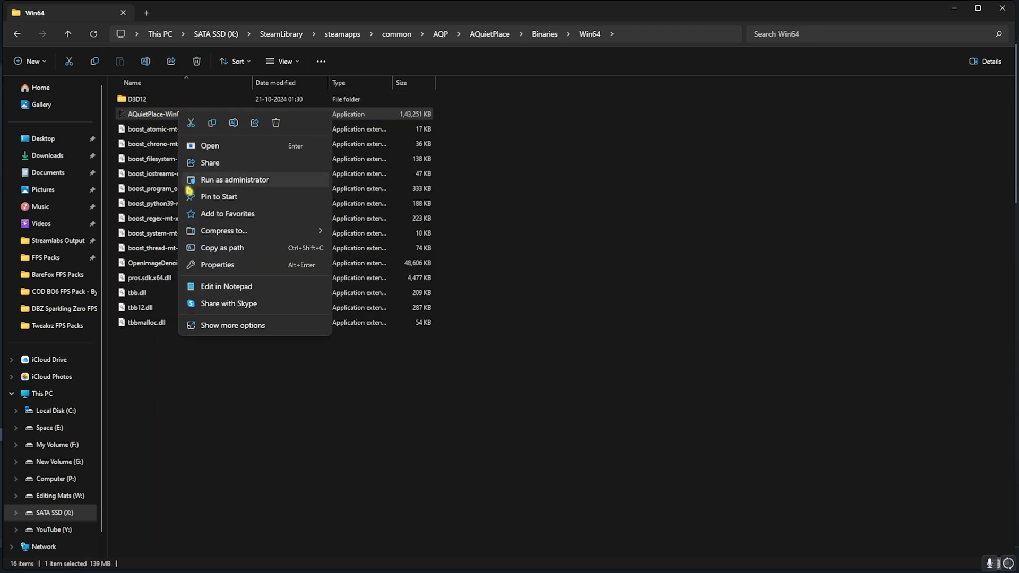
left_click(217, 265)
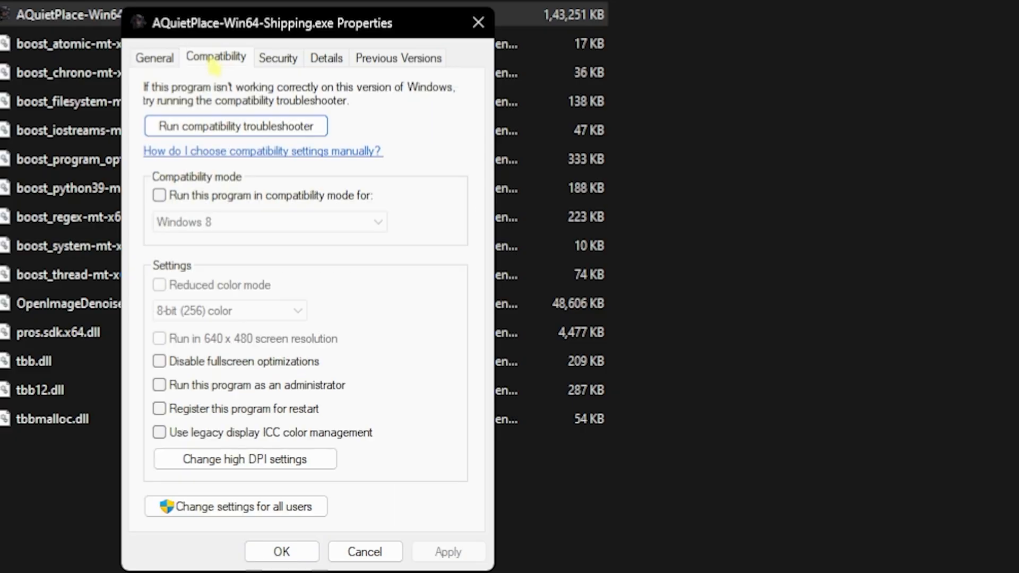
left_click(159, 361)
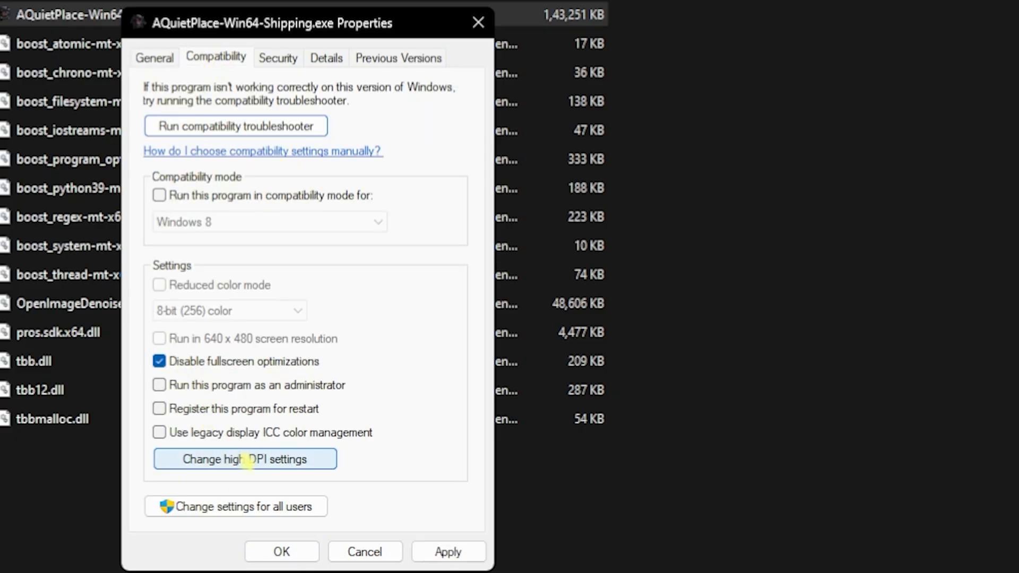
Override high DPI scaling by the application and close the properties
left_click(245, 458)
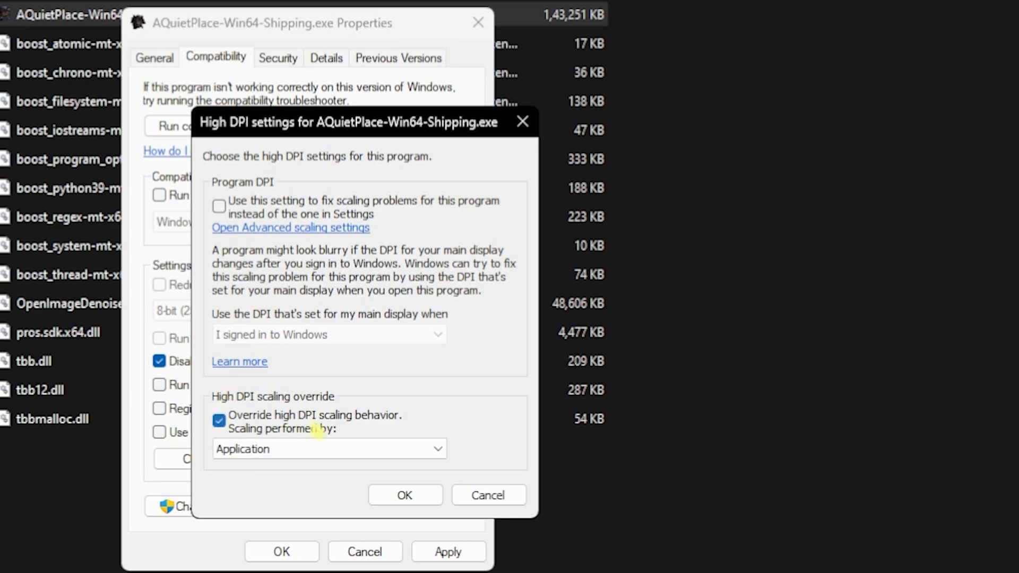
left_click(405, 496)
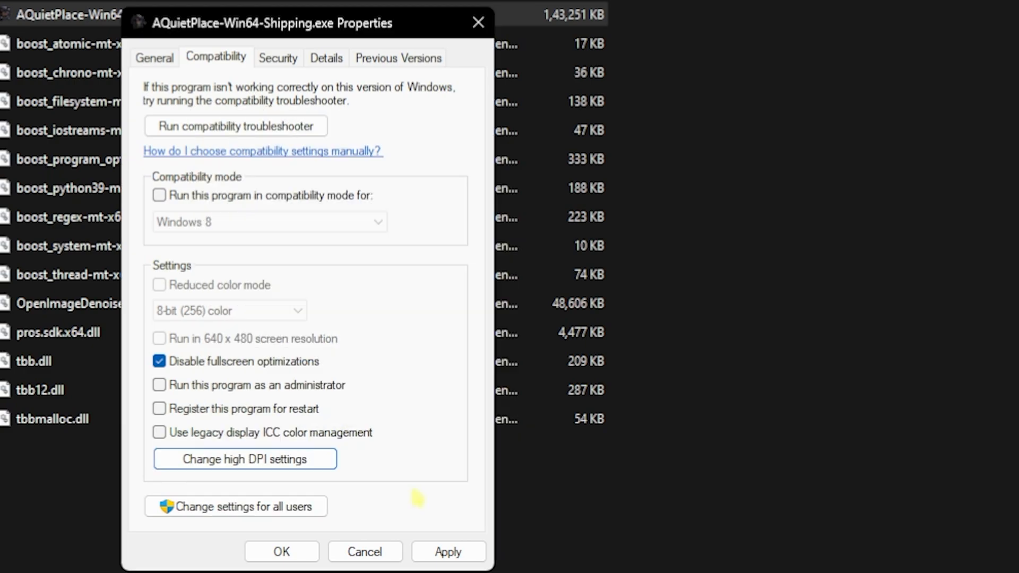
mouse_move(478, 22)
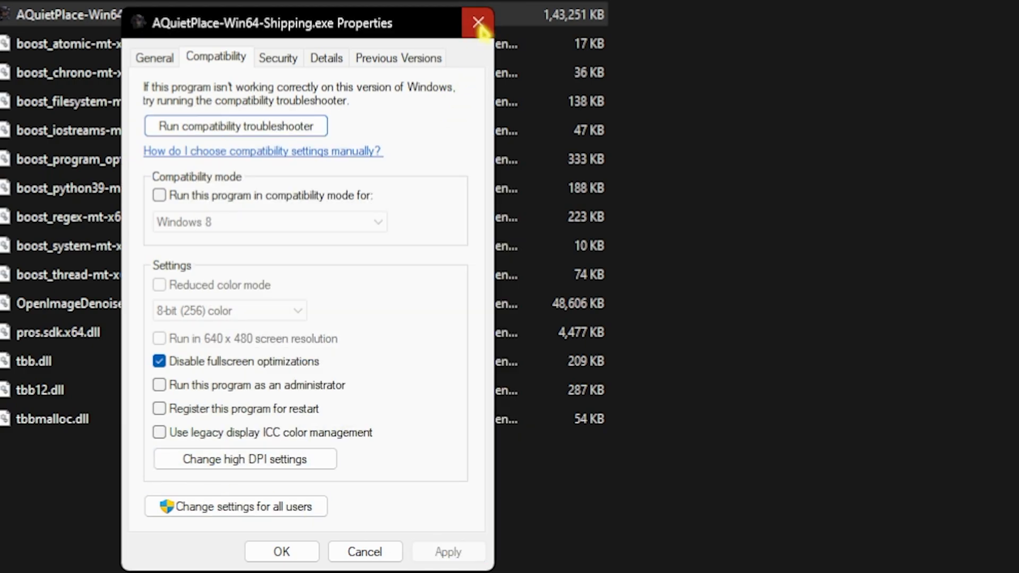
left_click(478, 21)
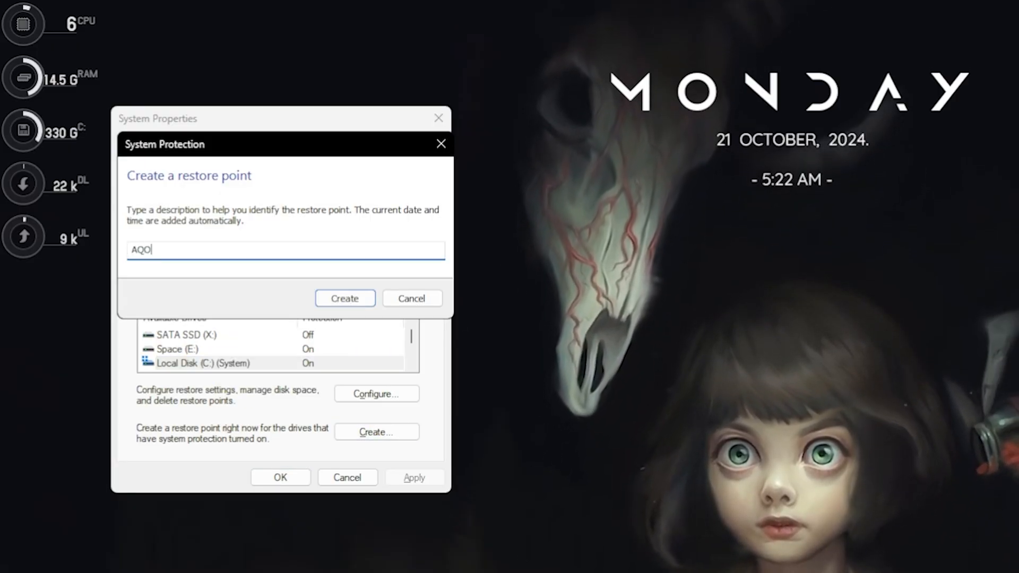
Create the 'AQO' restore point and dismiss the success notice
left_click(344, 298)
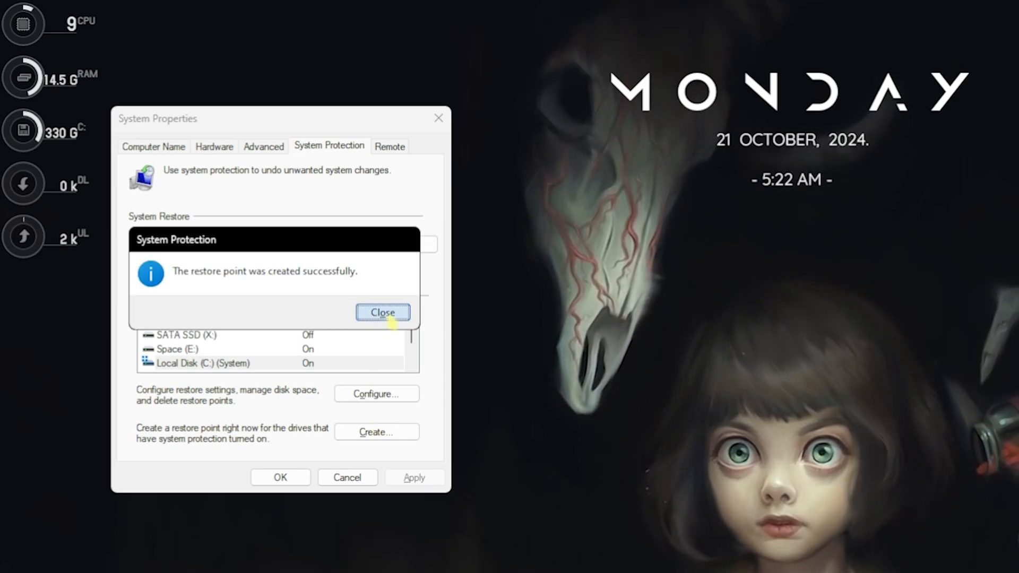
left_click(382, 312)
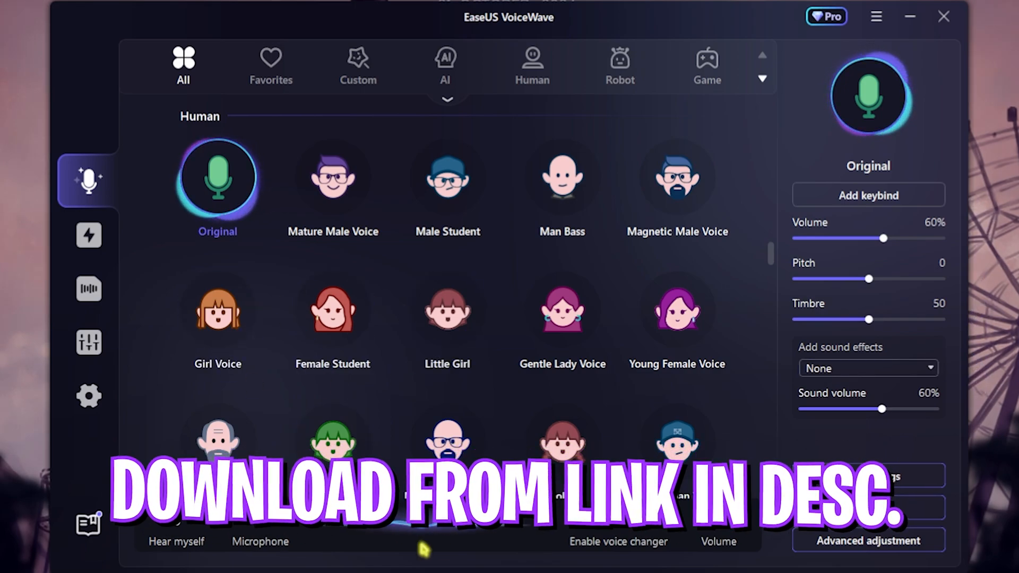
left_click(88, 289)
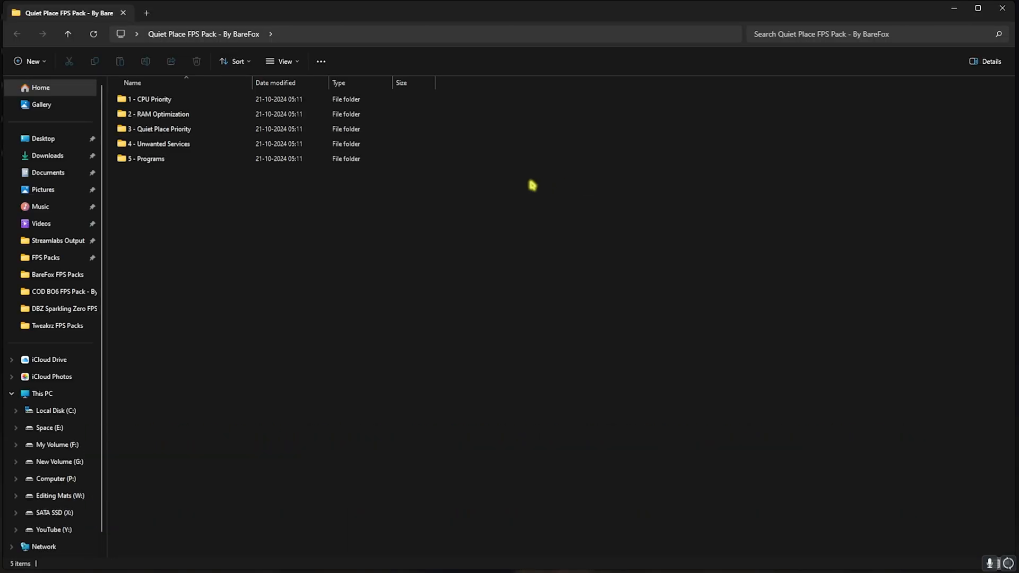
mouse_move(309, 227)
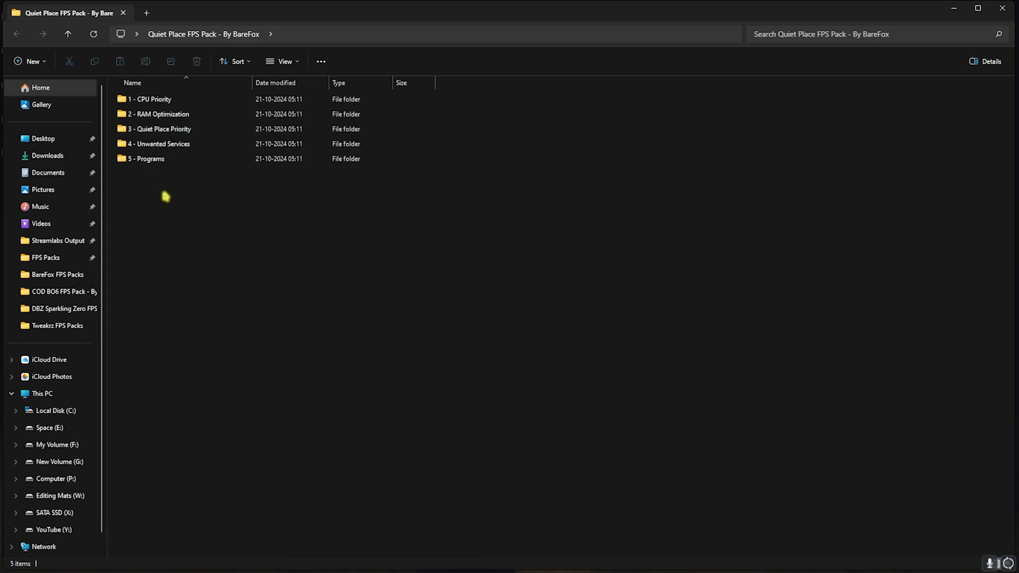
Run the AMD CPU Priority registry tweak from 1 - CPU Priority > AMD
double_click(150, 99)
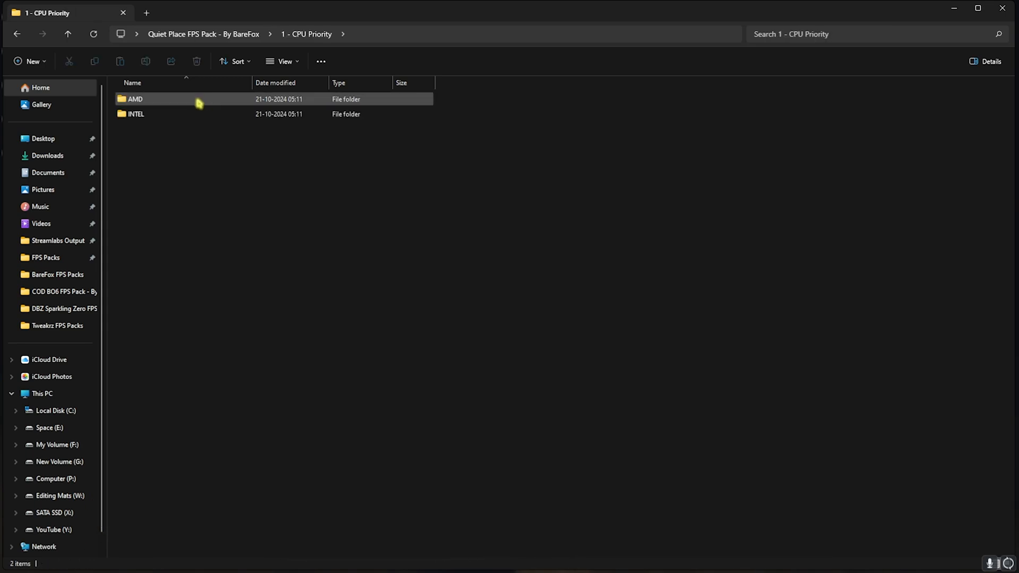
left_click(135, 113)
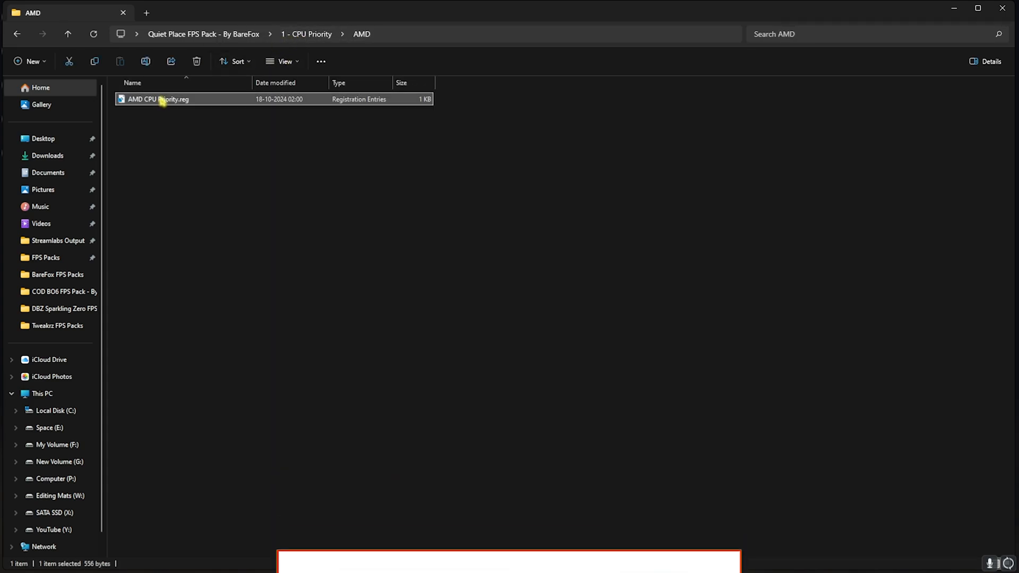
double_click(157, 99)
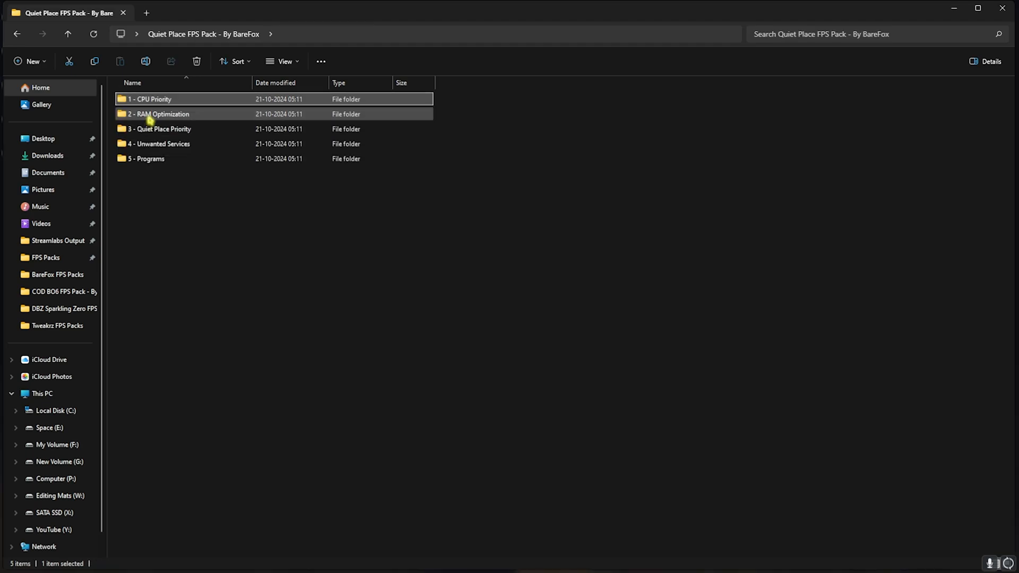
Merge the 32GB Ram registry tweak from 2 - RAM Optimization
double_click(159, 113)
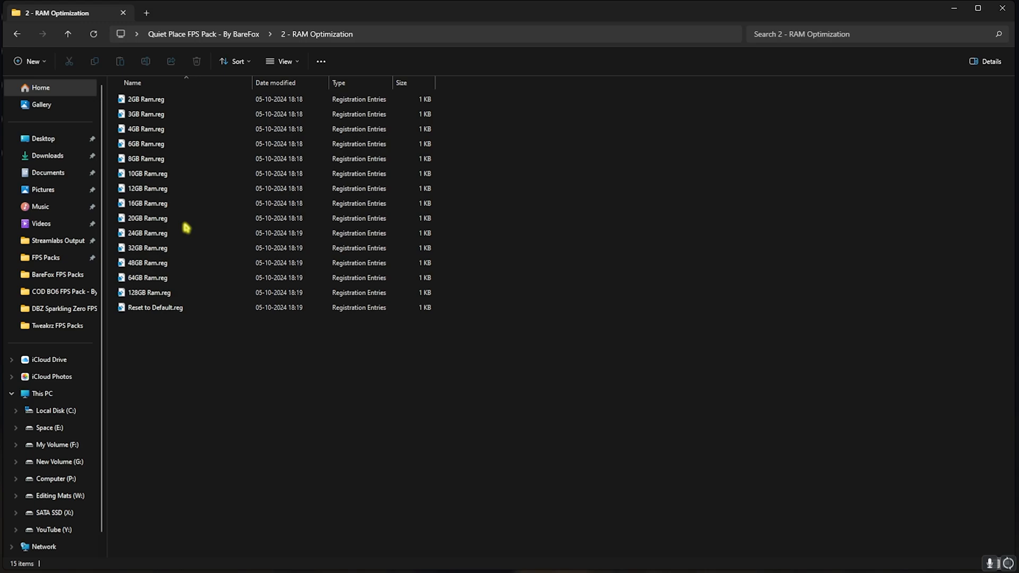
left_click(148, 248)
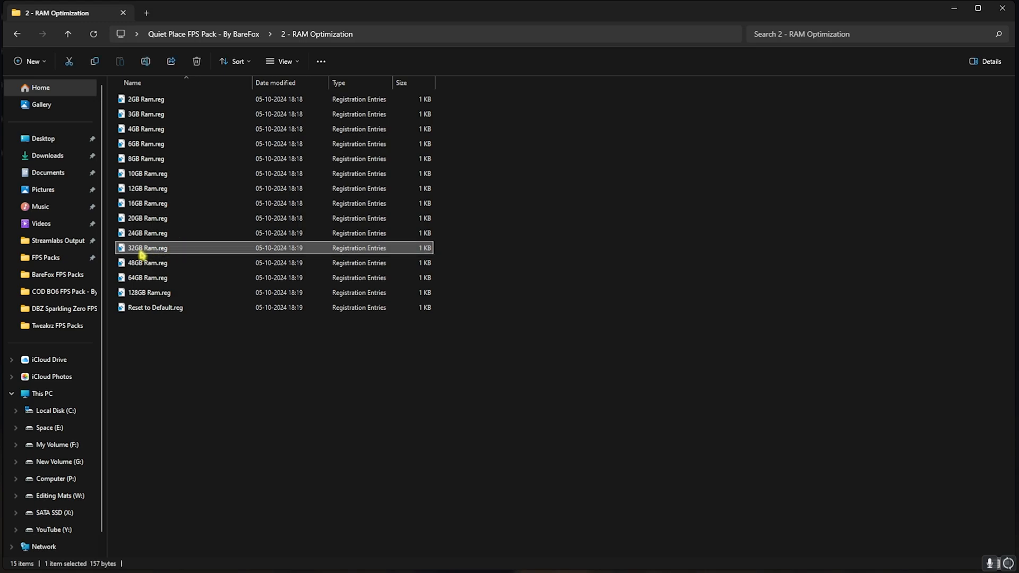
mouse_move(140, 250)
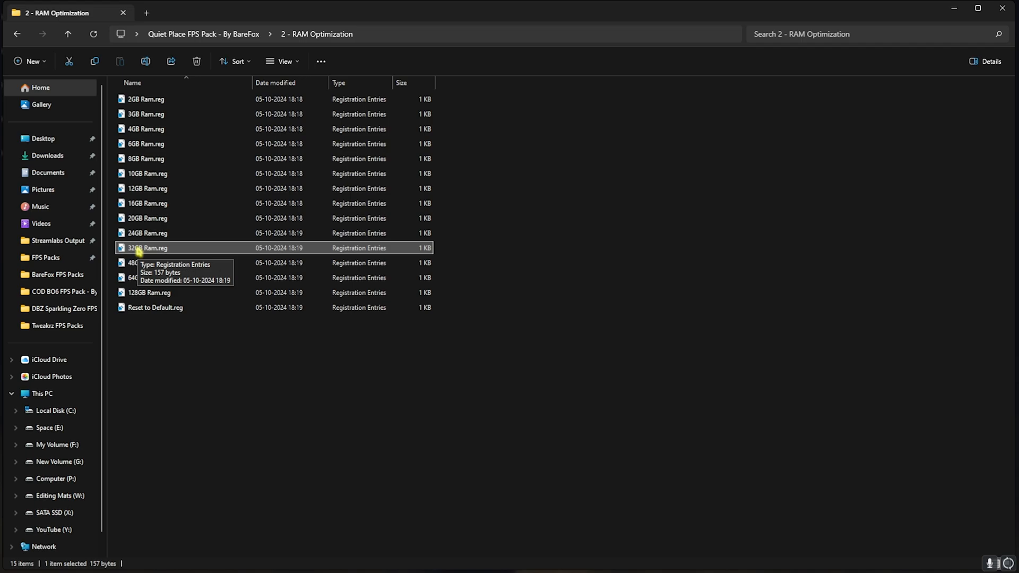
left_click(155, 308)
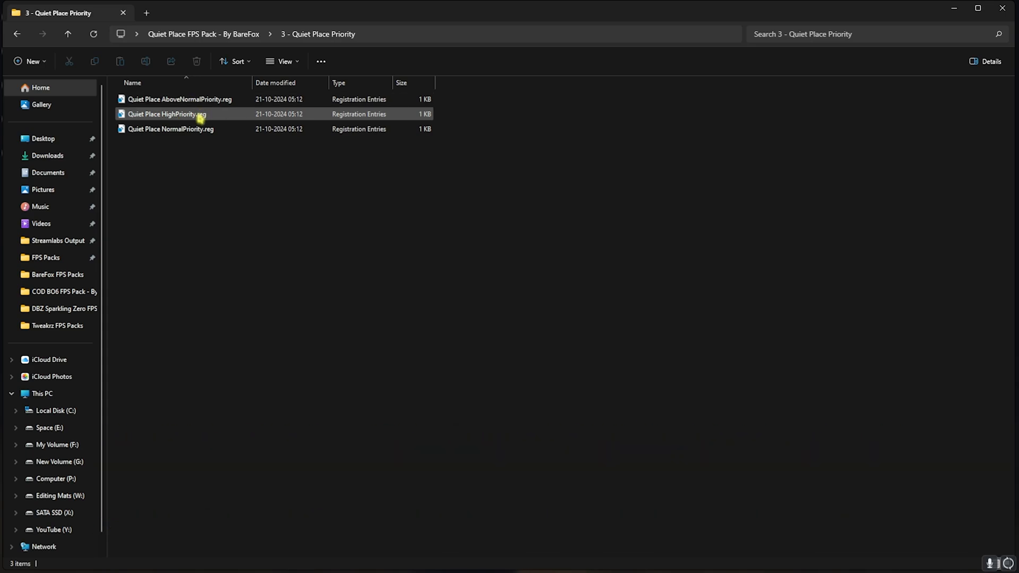
mouse_move(167, 113)
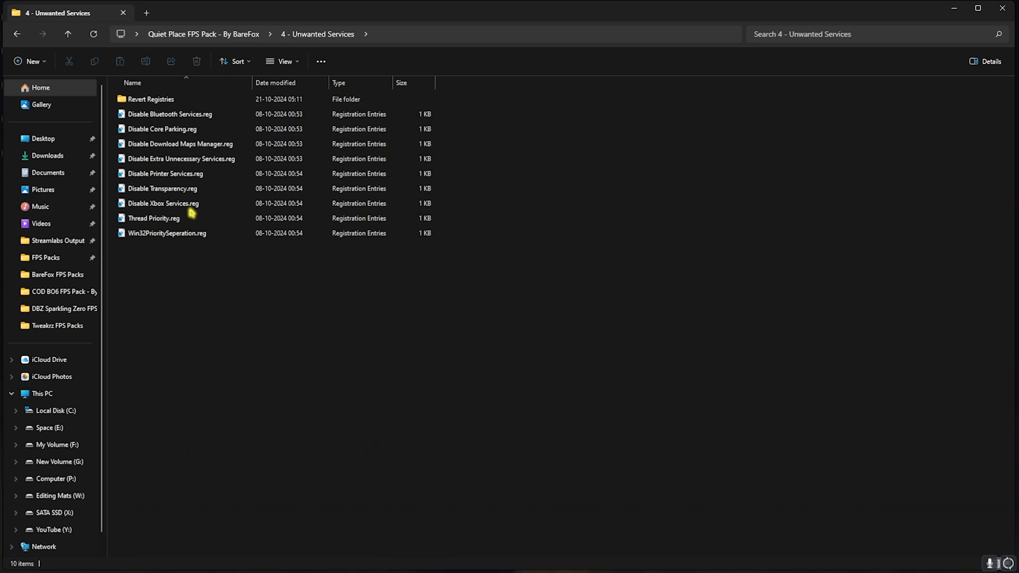
Apply the unnecessary, Bluetooth and printer service tweaks, then reach 5 - Programs
left_click(181, 158)
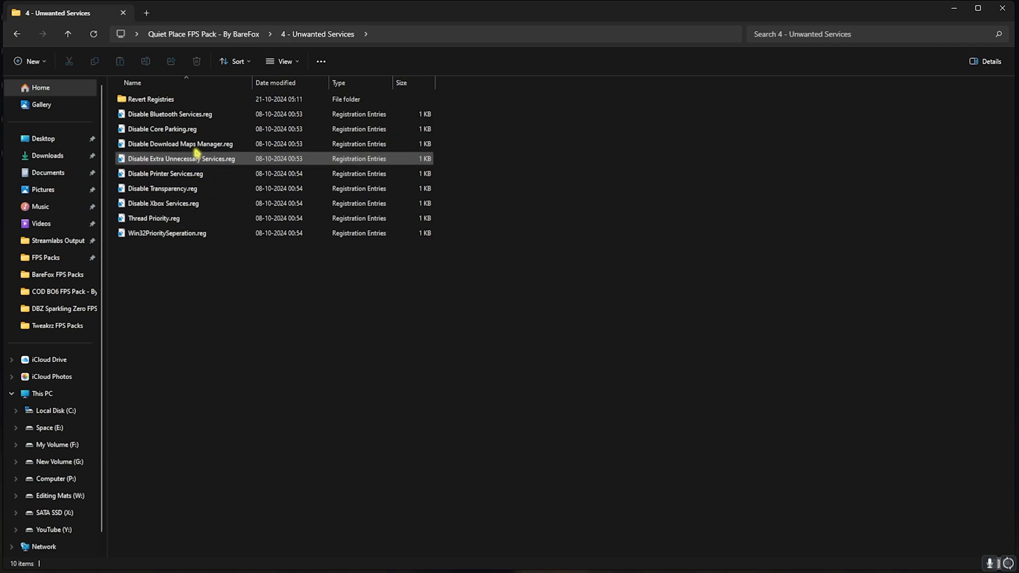
left_click(169, 114)
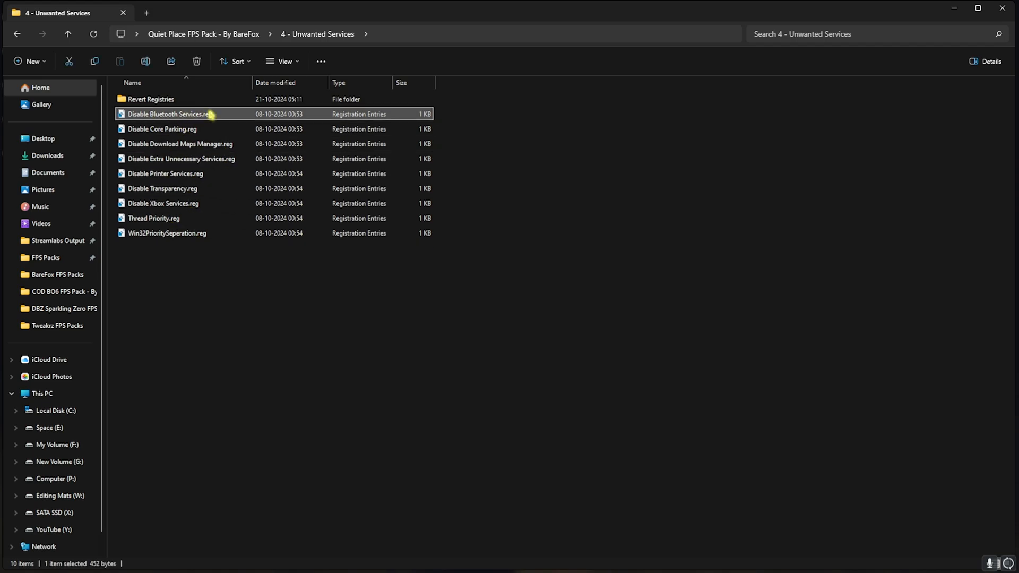
left_click(166, 173)
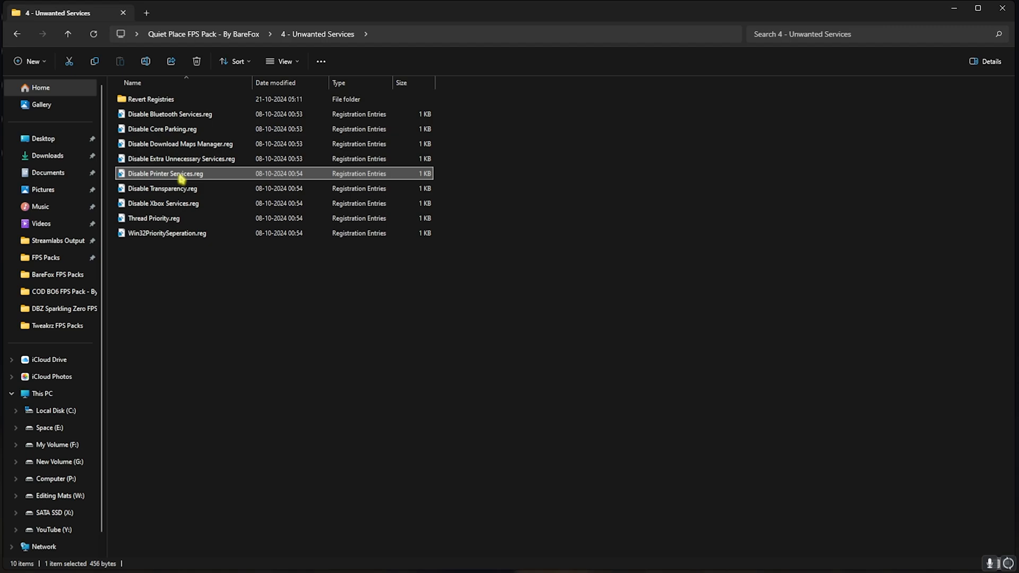
mouse_move(150, 99)
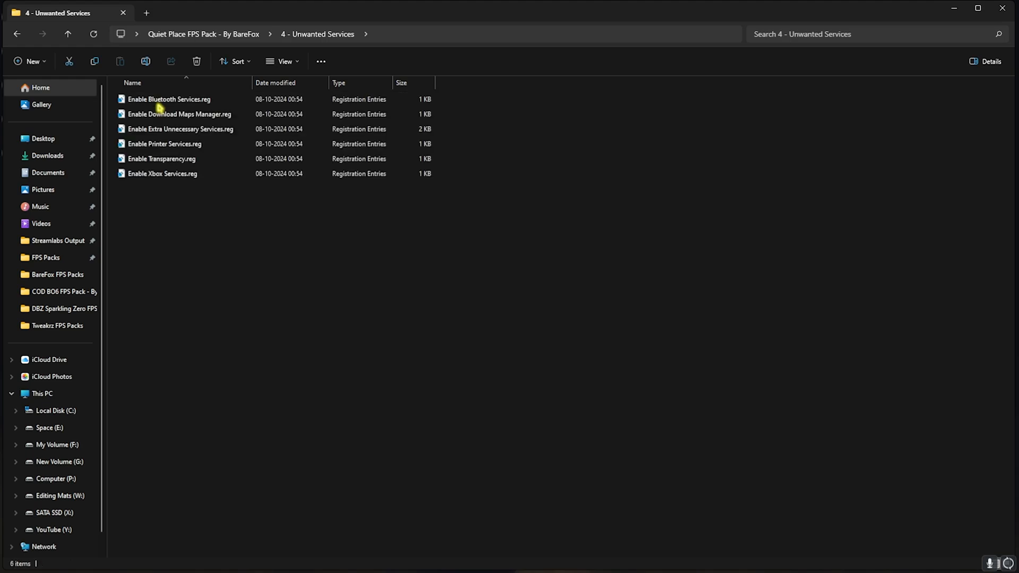
left_click(169, 98)
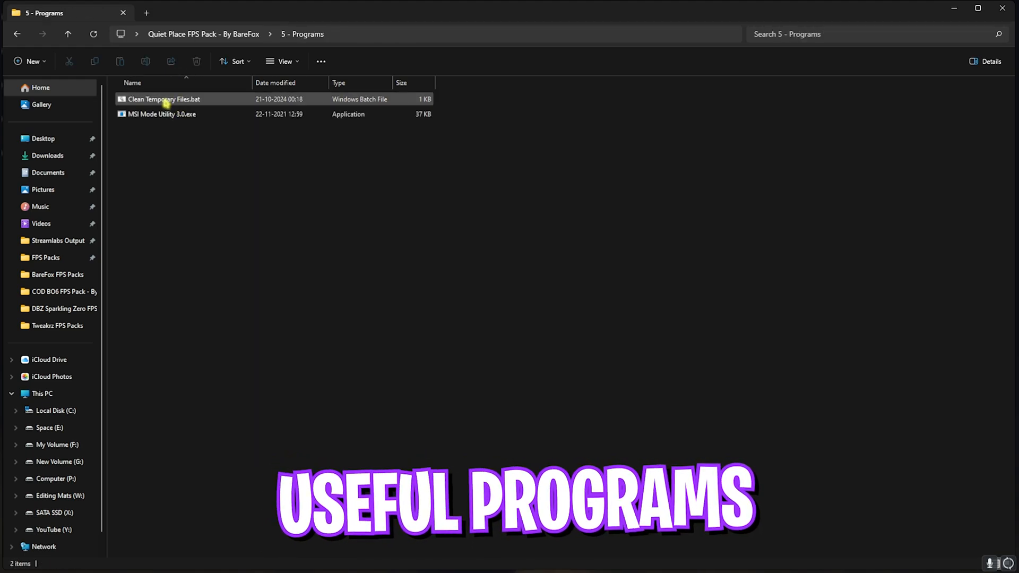
Run Clean Temporary Files.bat as administrator, delete the temp files and close its console
right_click(164, 98)
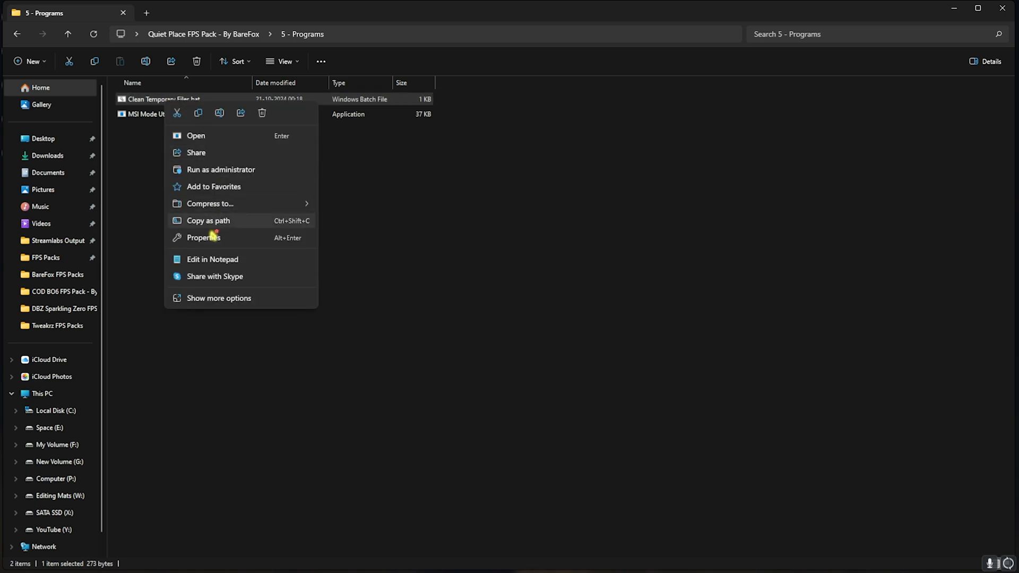
left_click(195, 136)
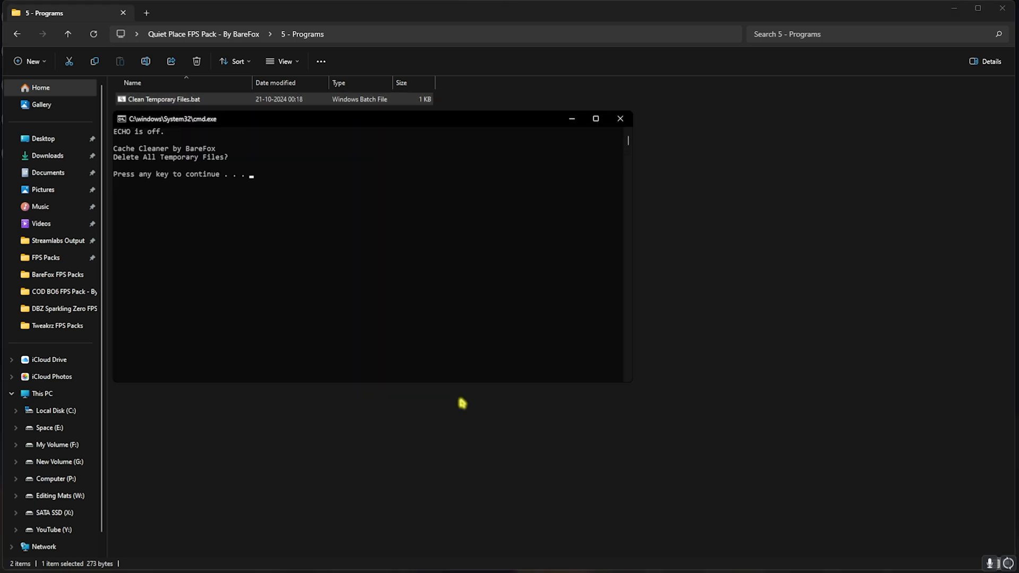
key("enter")
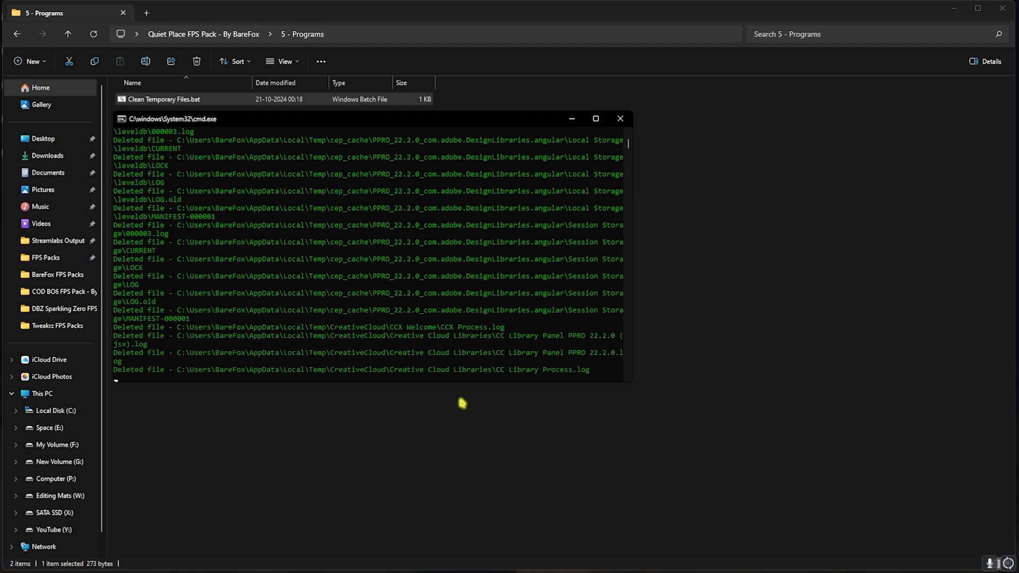
left_click(617, 118)
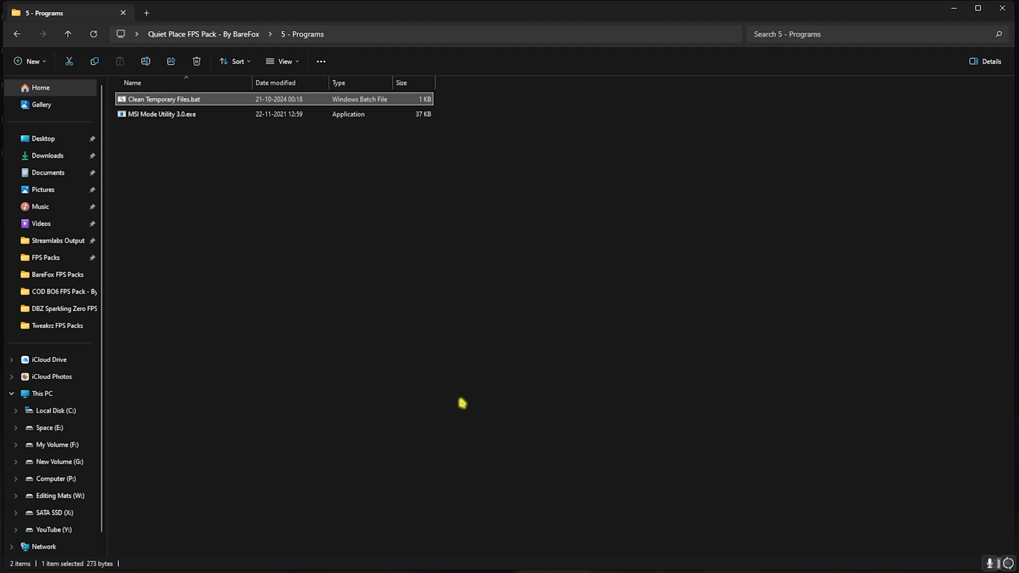
mouse_move(456, 401)
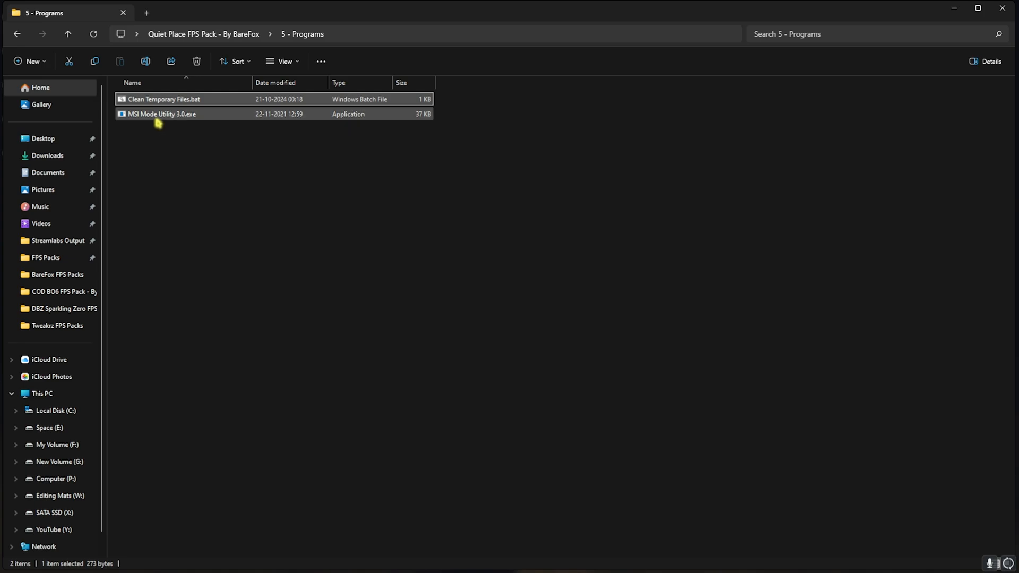
Run MSI Mode Utility 3.0 as administrator and select the NVIDIA GeForce RTX 2070 SUPER row
right_click(161, 114)
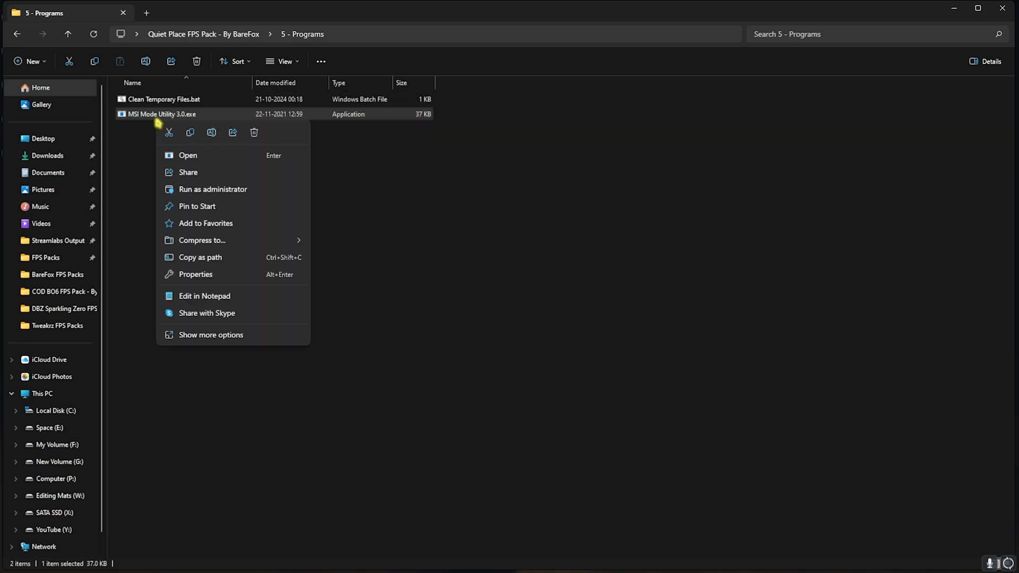
left_click(228, 197)
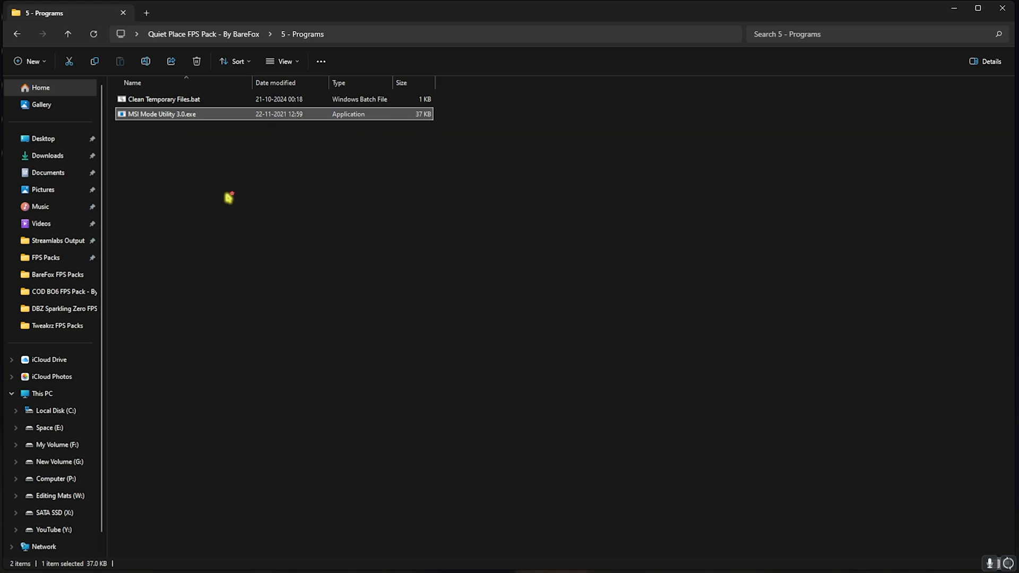
double_click(162, 113)
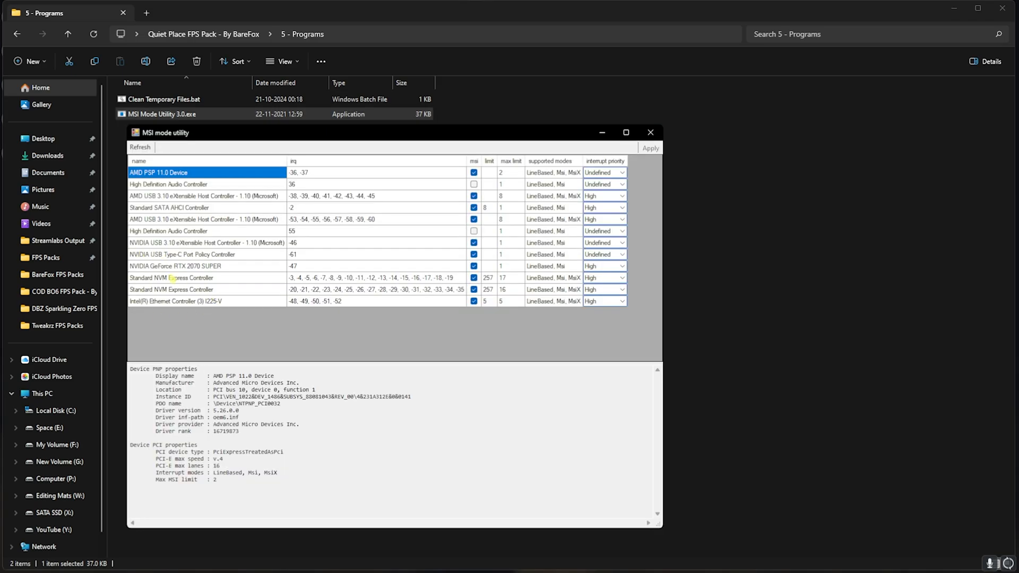
left_click(174, 266)
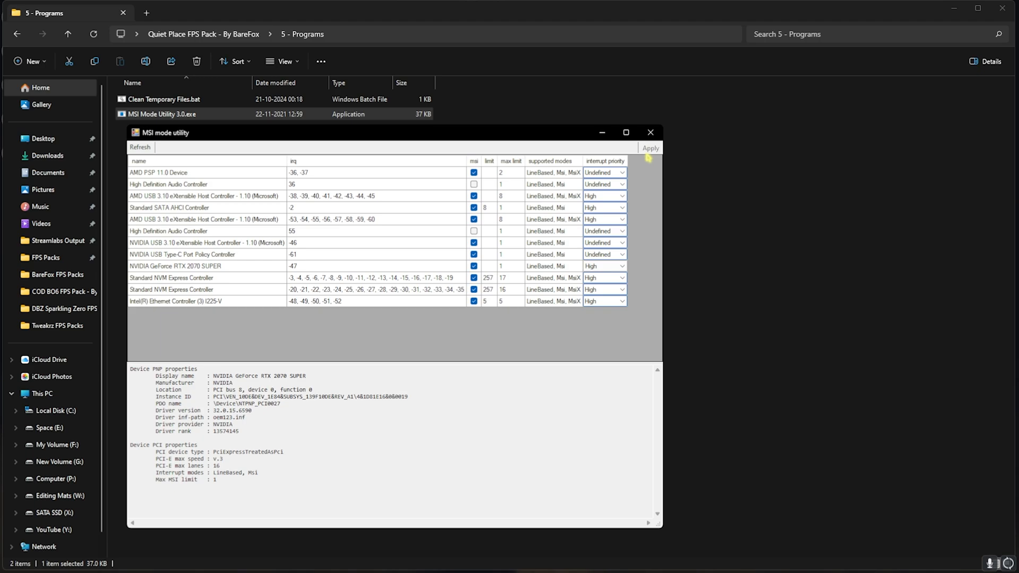
mouse_move(604, 161)
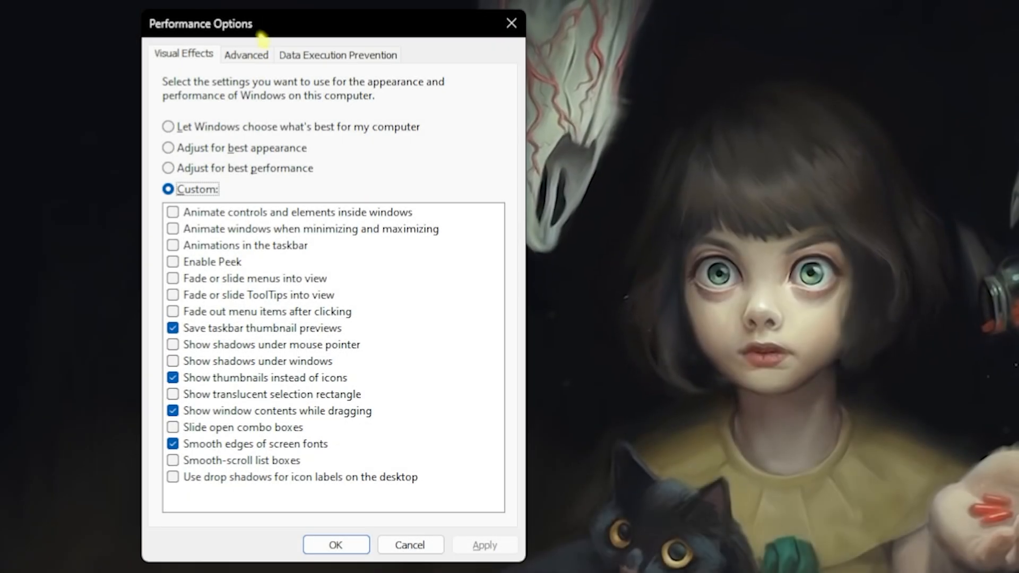
Switch Performance Options to the Advanced tab showing processor scheduling and the 11601 MB paging file
left_click(245, 54)
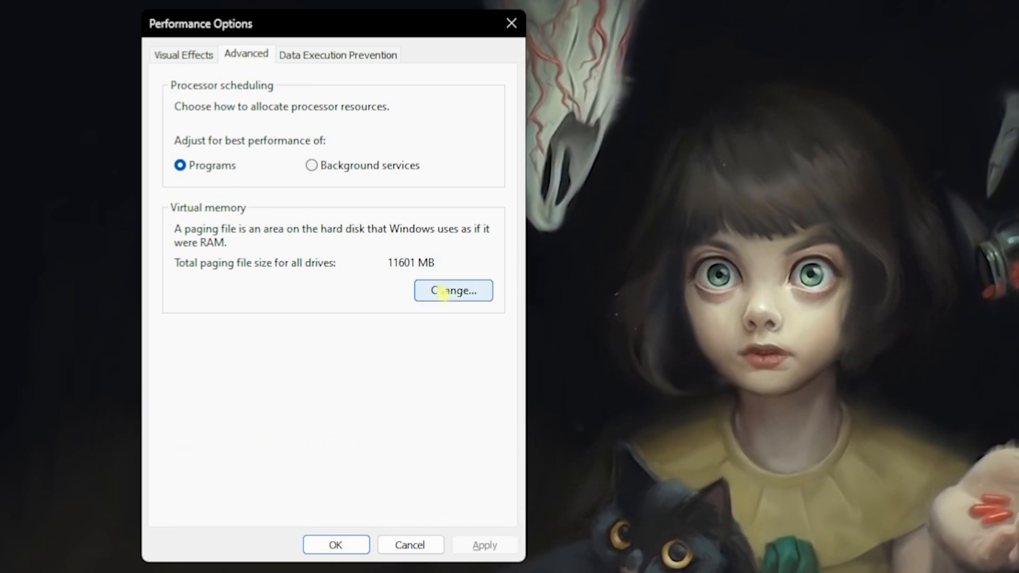
Open Virtual Memory for drive C:, focus the Initial size field, and launch Calculator from Start
left_click(454, 291)
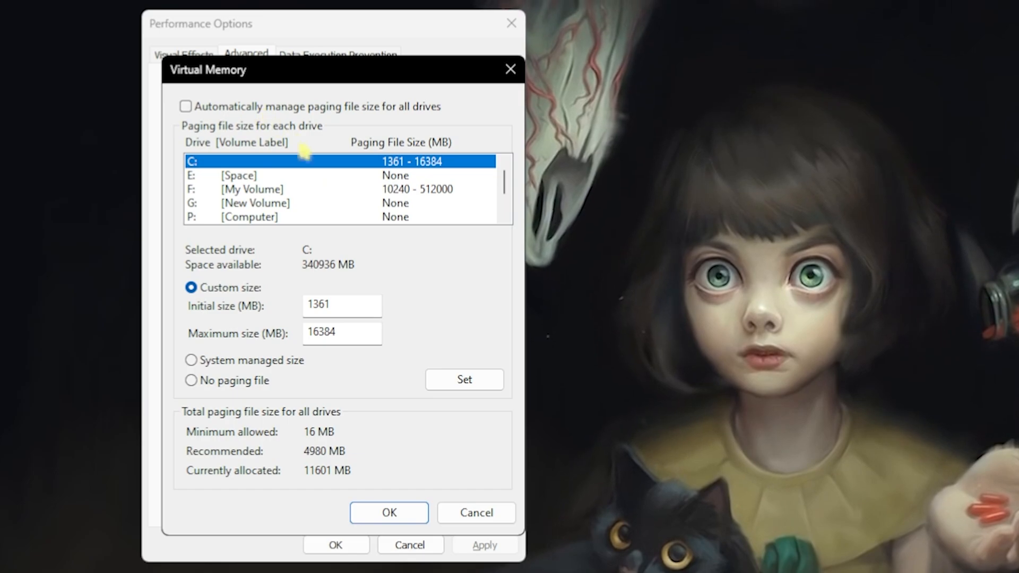
left_click(341, 305)
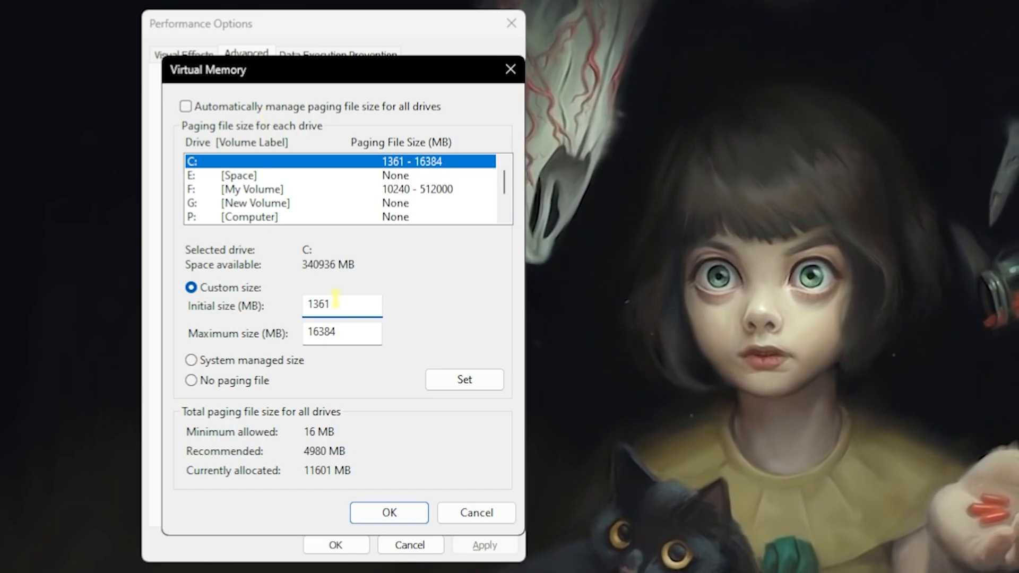
type("calculator")
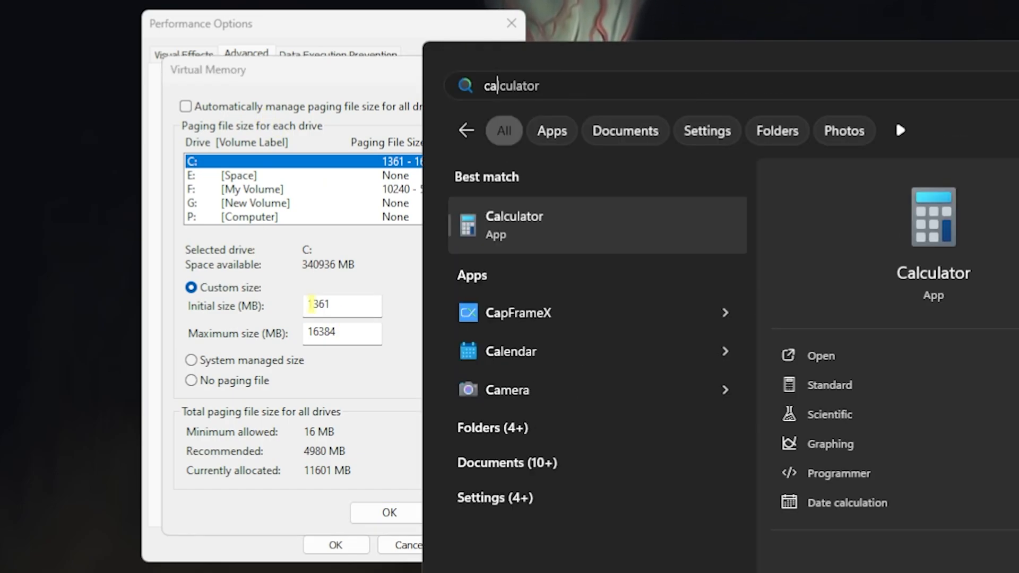
left_click(514, 226)
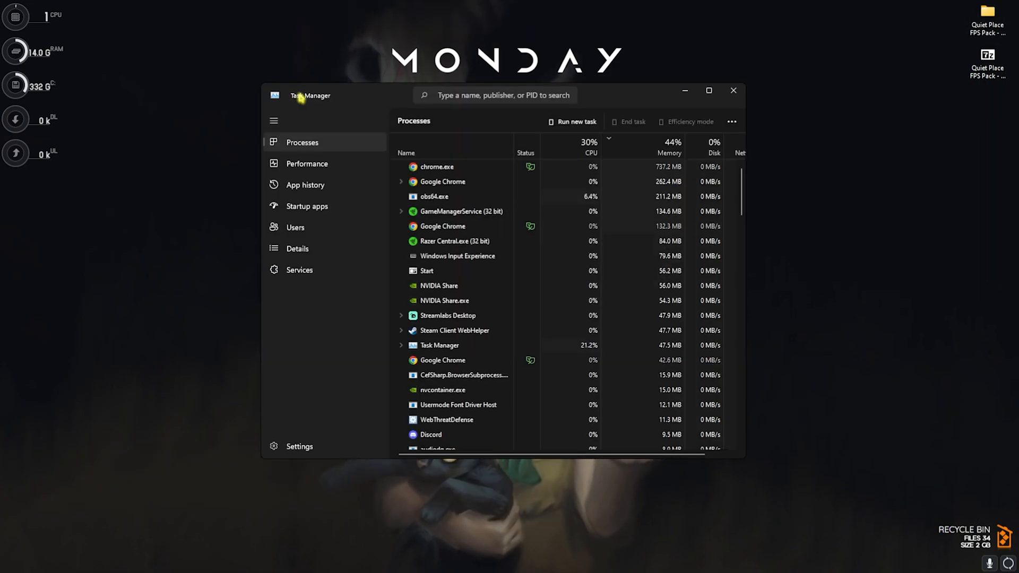
Show Task Manager's Startup apps list with most entries disabled
left_click(307, 207)
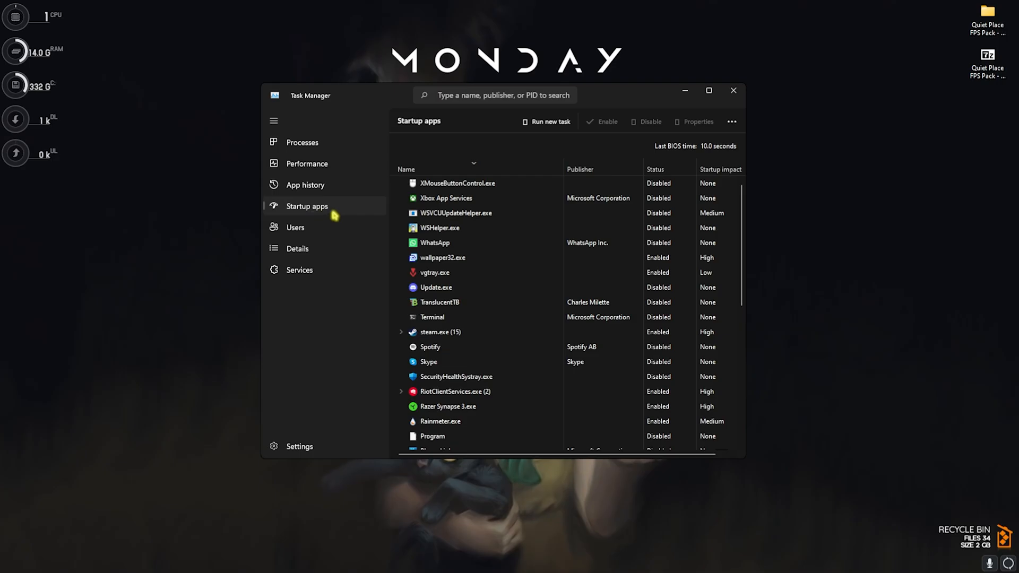
left_click(708, 90)
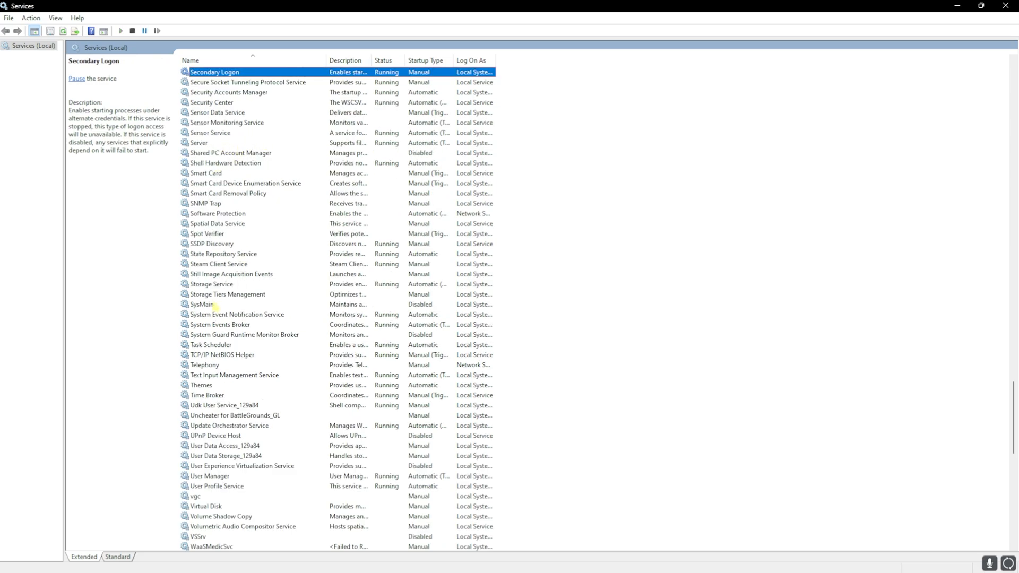
Bring up the SysMain service's actions to stop and disable it
right_click(202, 304)
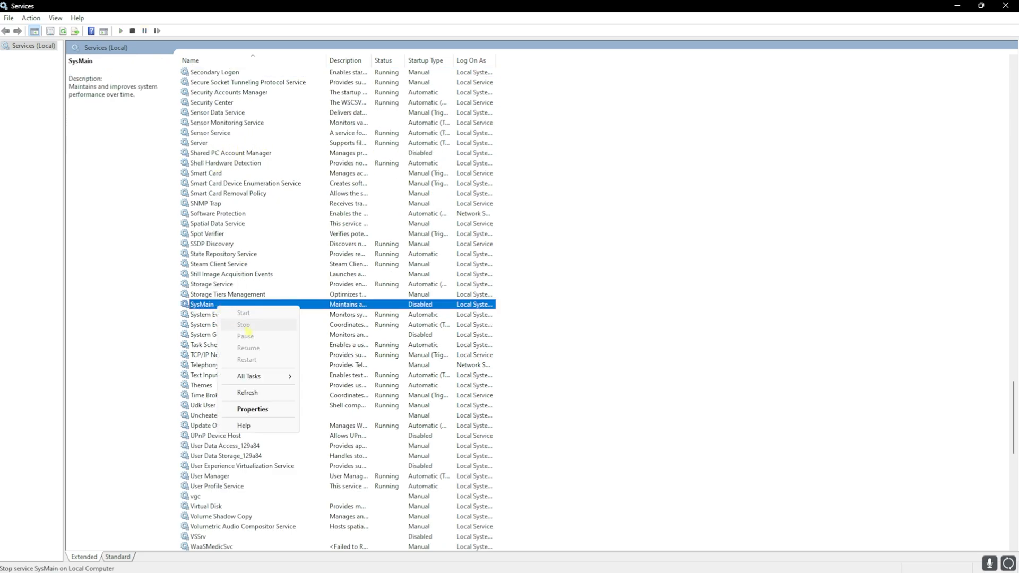
mouse_move(253, 408)
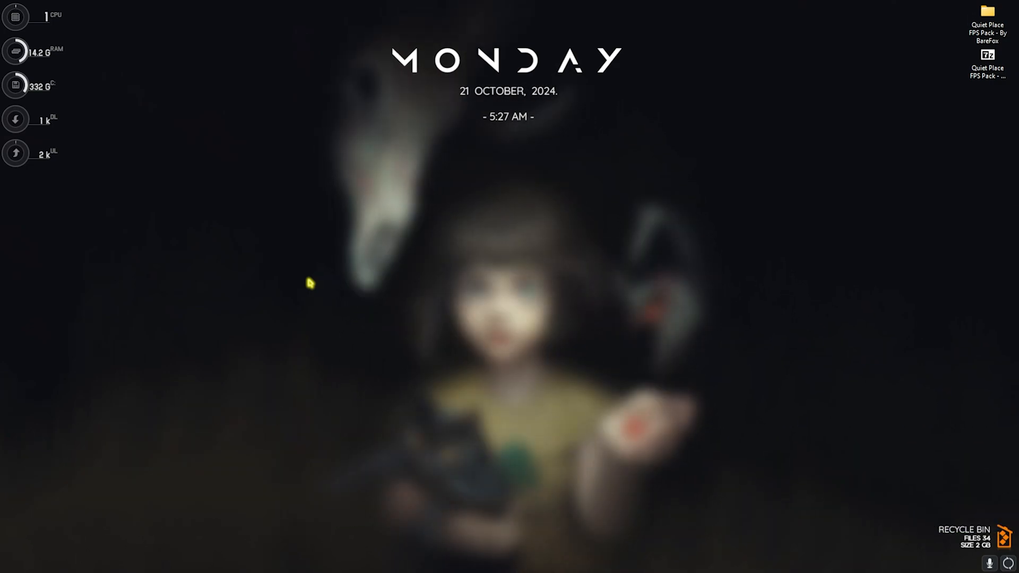
Under App Privacy, set 'Let Windows apps run in the background' to Enabled with Force Deny and confirm
type("local Security Policy")
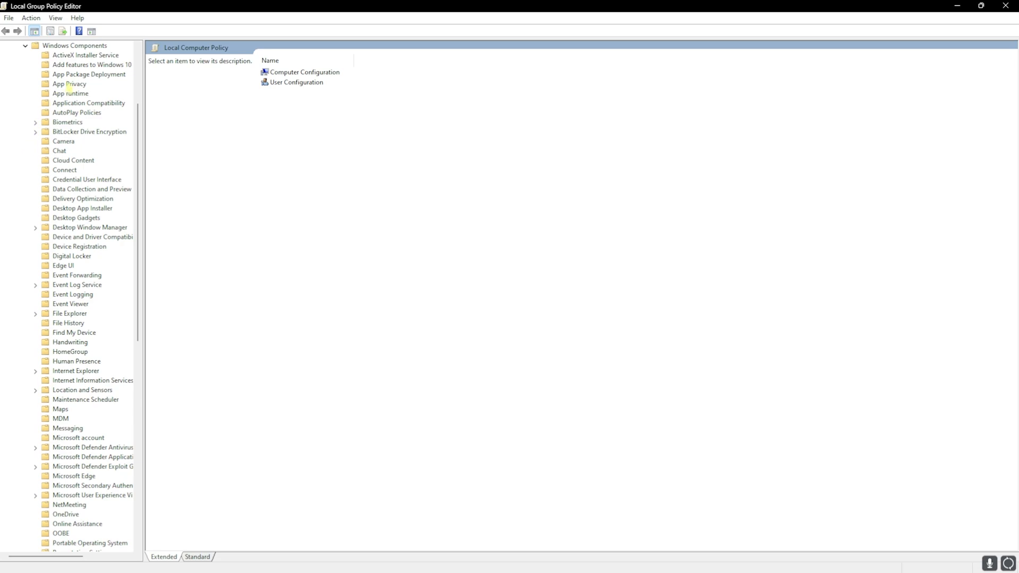
left_click(69, 83)
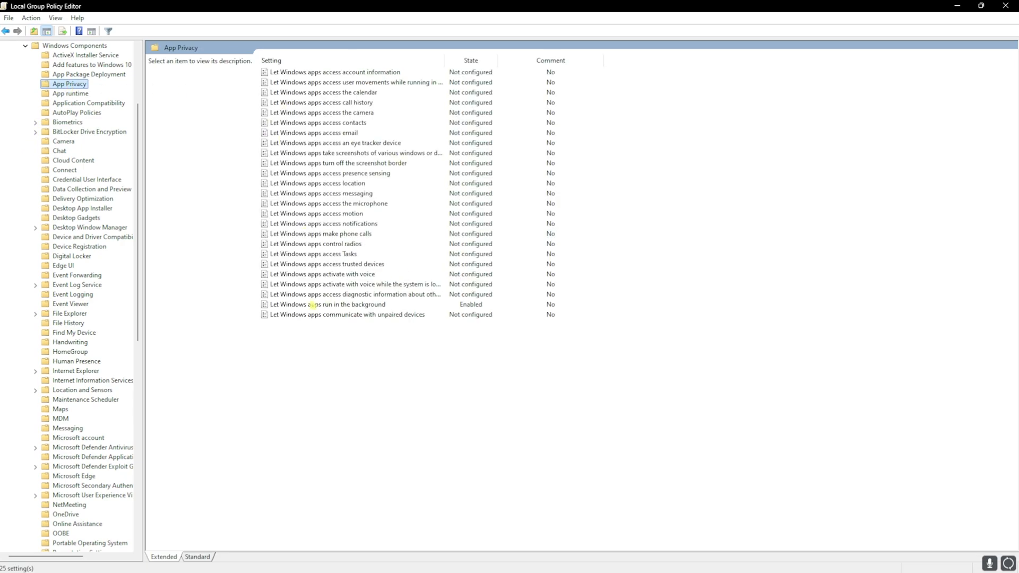
double_click(323, 305)
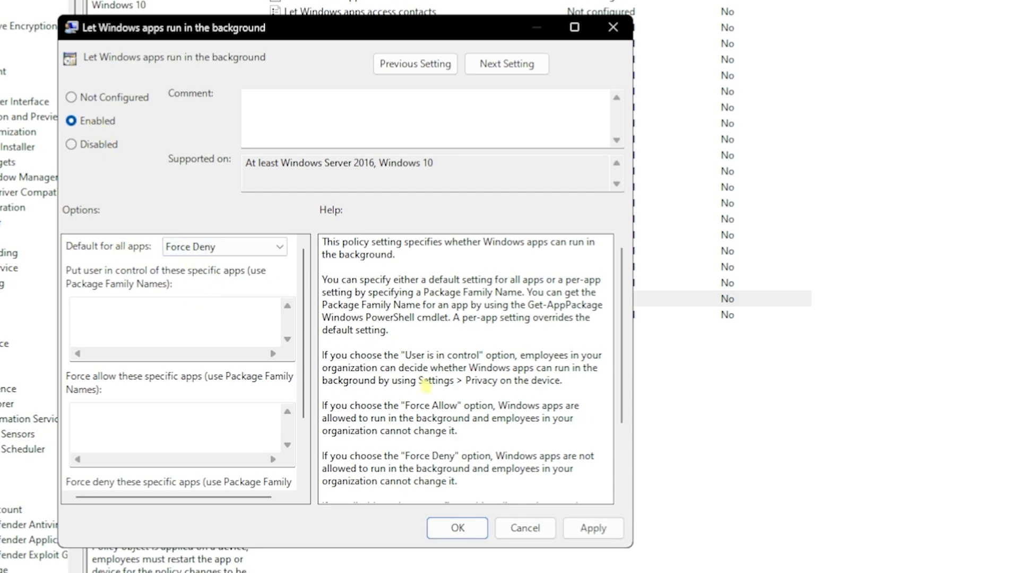
left_click(457, 528)
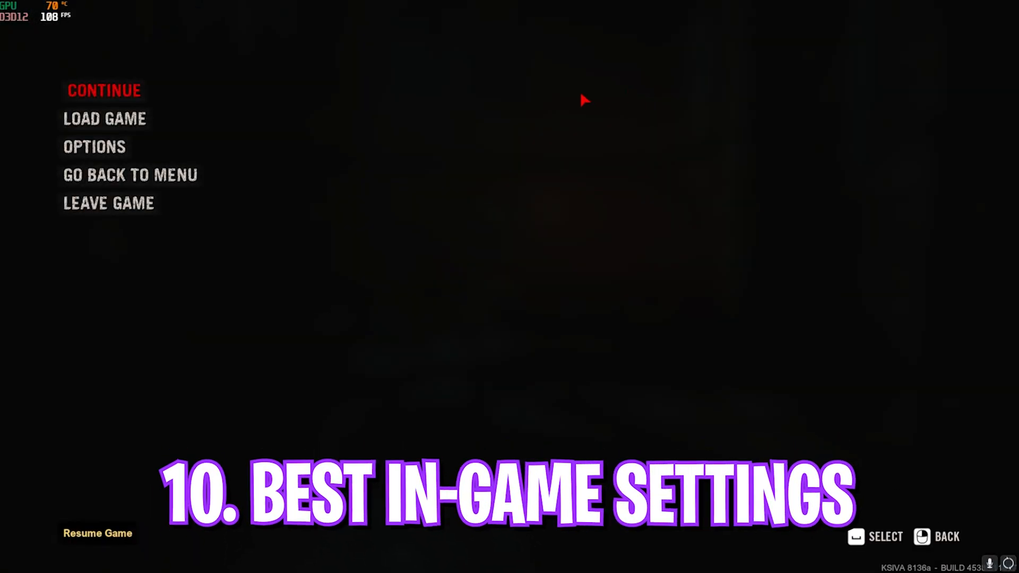
In Options > Video, switch Upscaling Mode from DLSS to FSR and cycle FSR Super Resolution to Quality
left_click(94, 146)
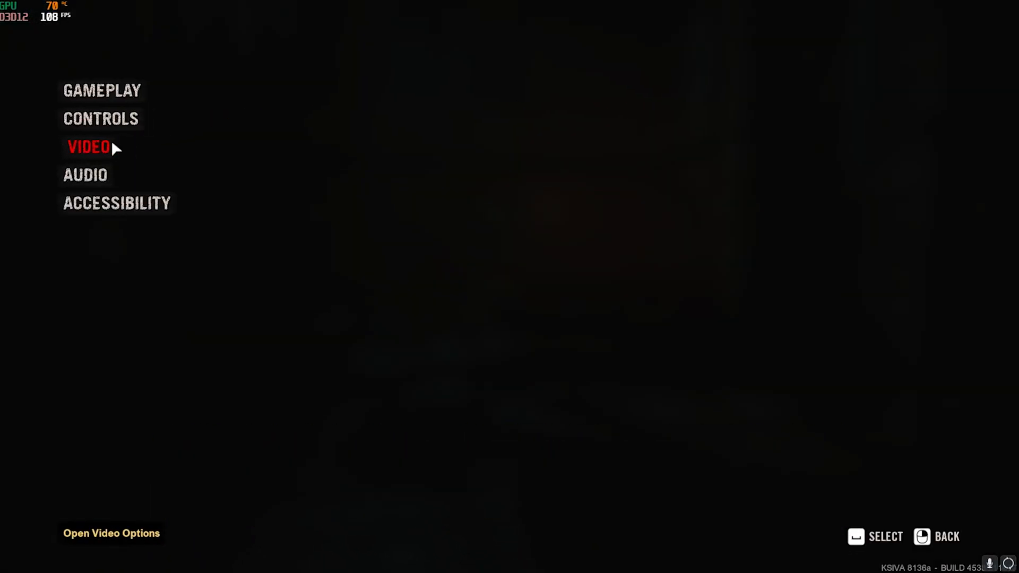
left_click(88, 147)
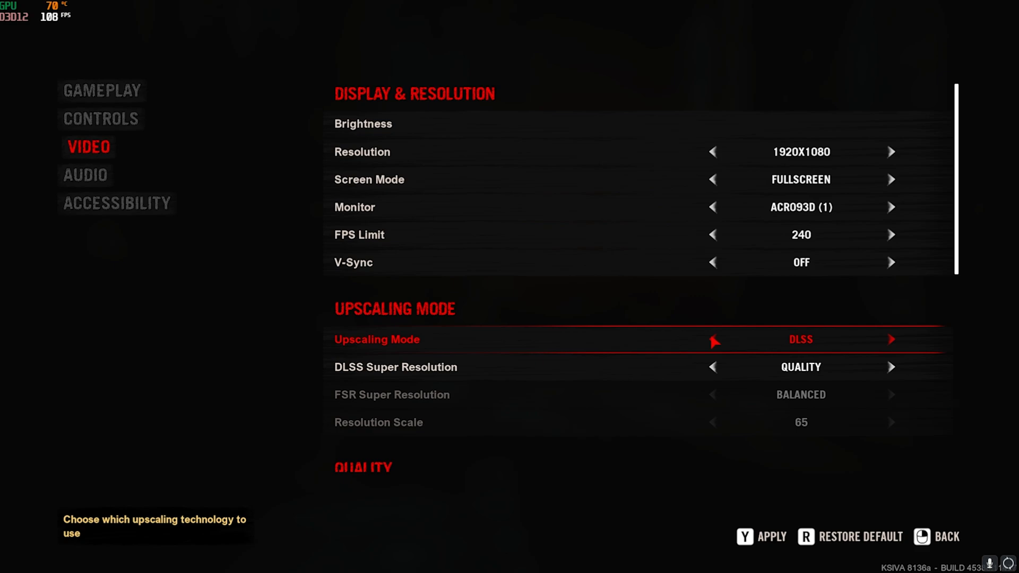
left_click(890, 340)
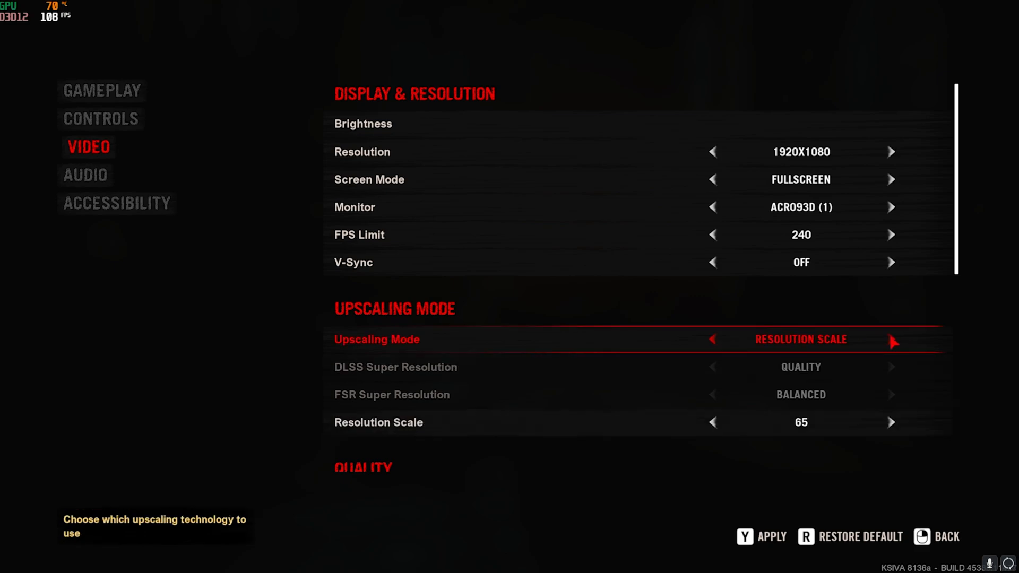
left_click(891, 340)
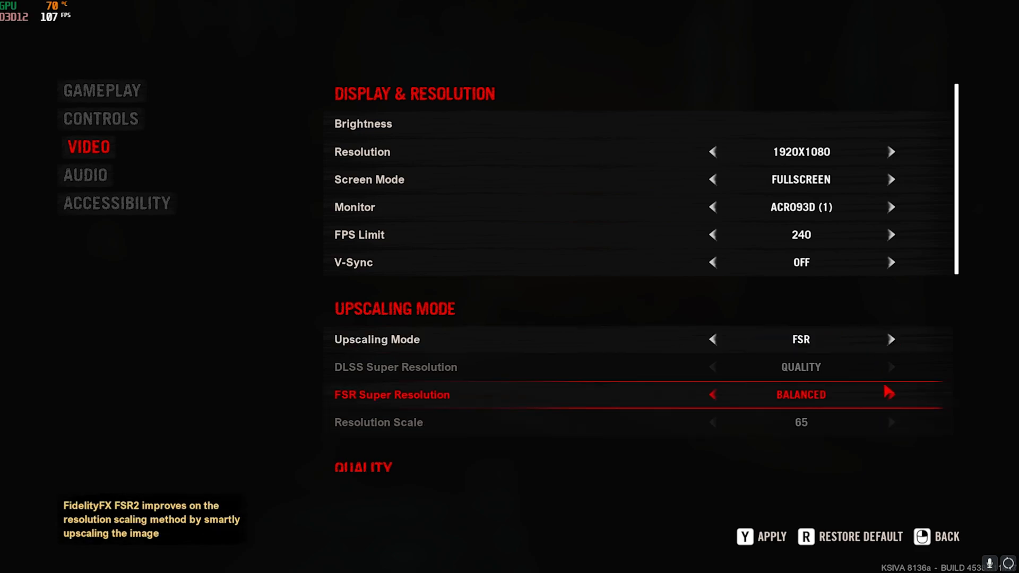
left_click(891, 395)
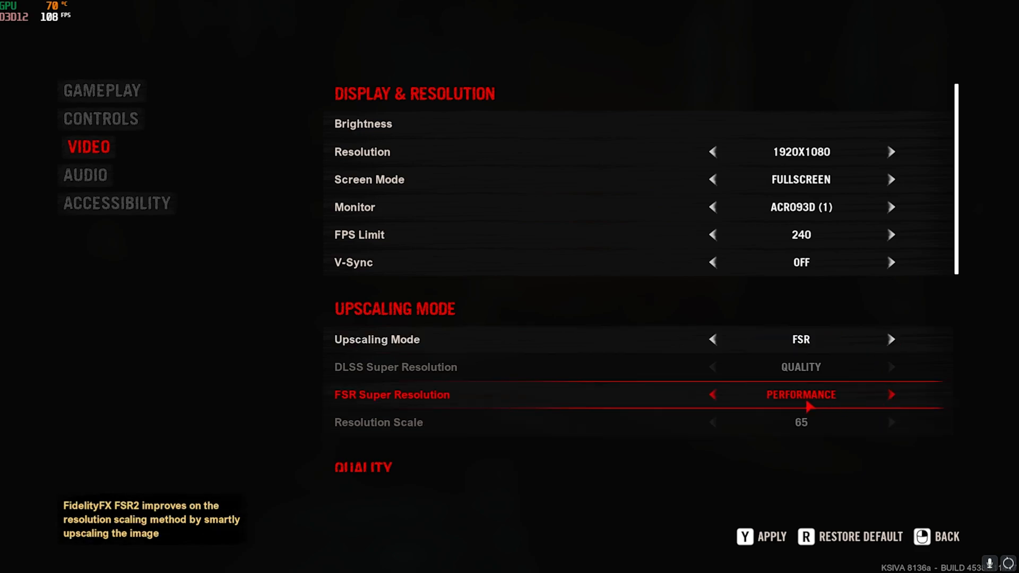
left_click(713, 395)
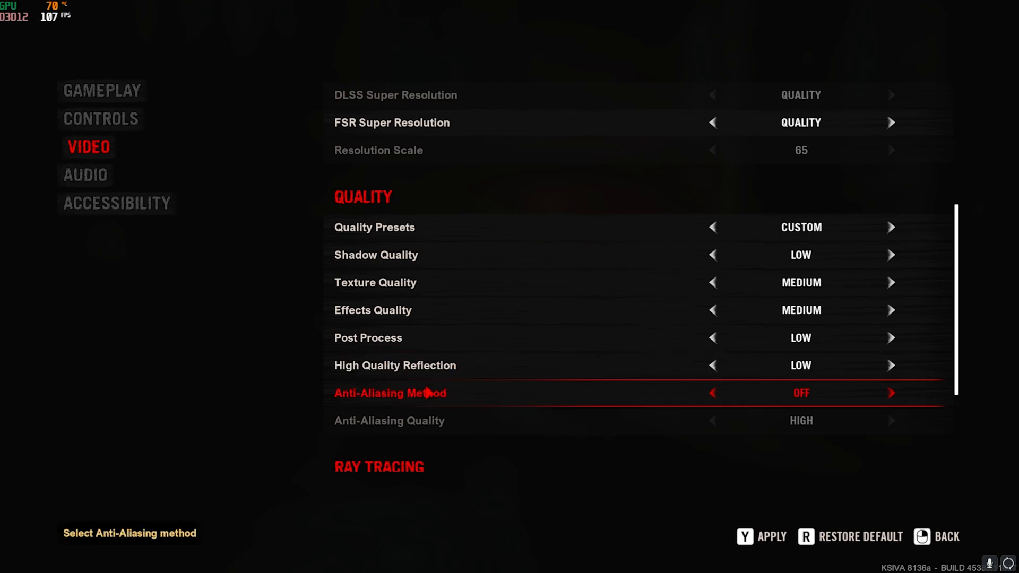
Further down Video options, turn Film Grain on alongside ray tracing and bloom off
scroll("down", 3)
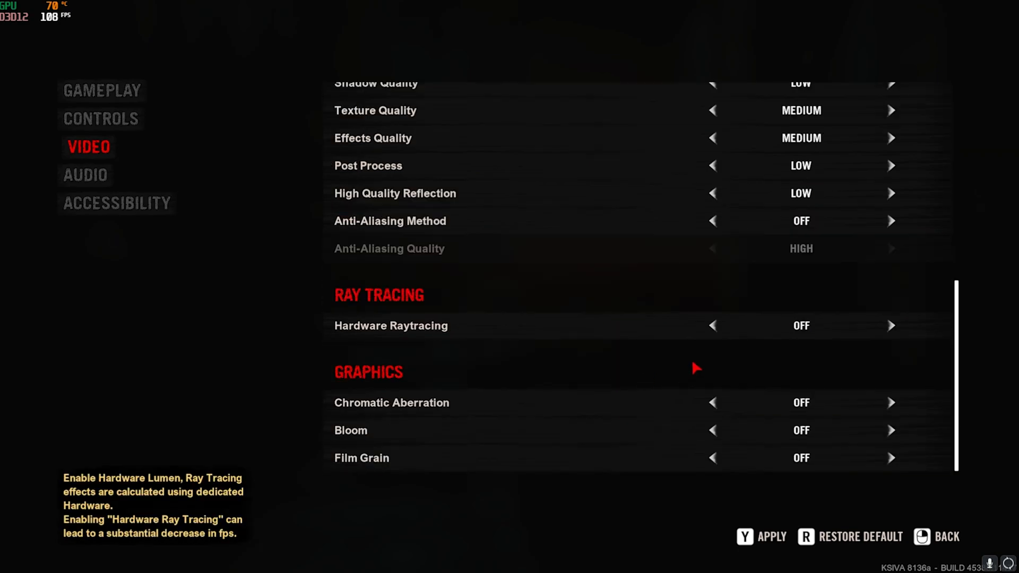
mouse_move(457, 385)
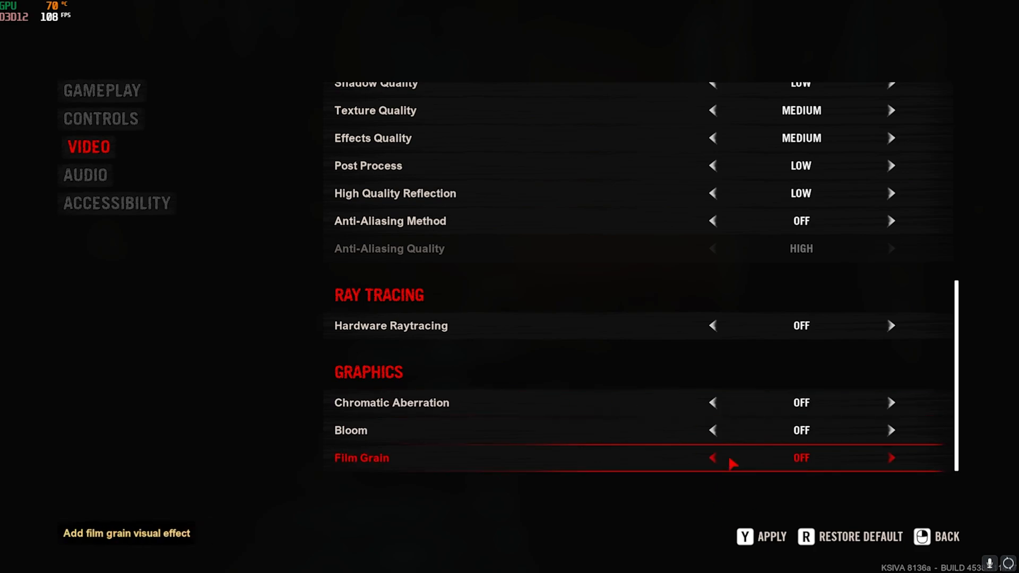
left_click(890, 457)
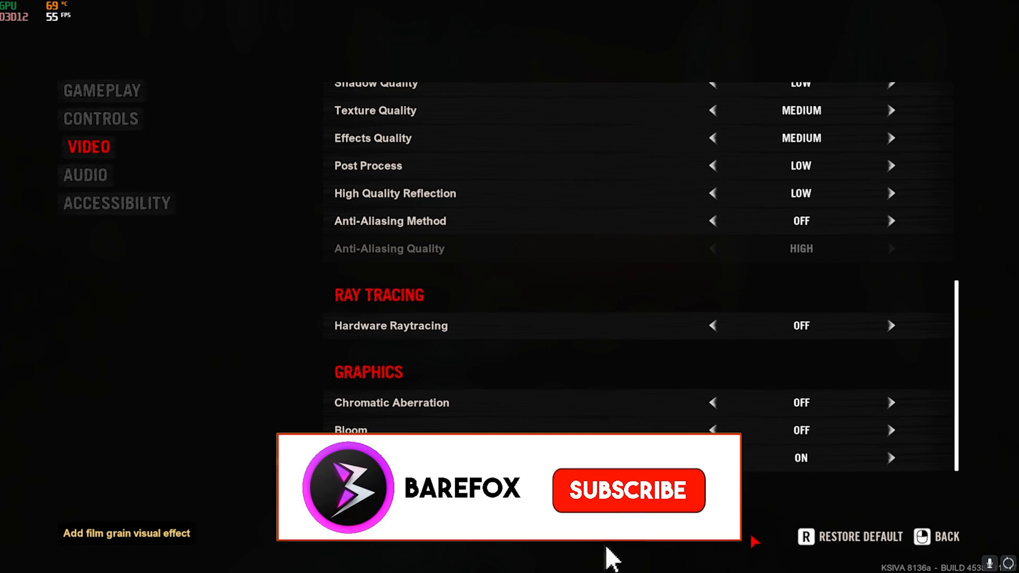
left_click(628, 491)
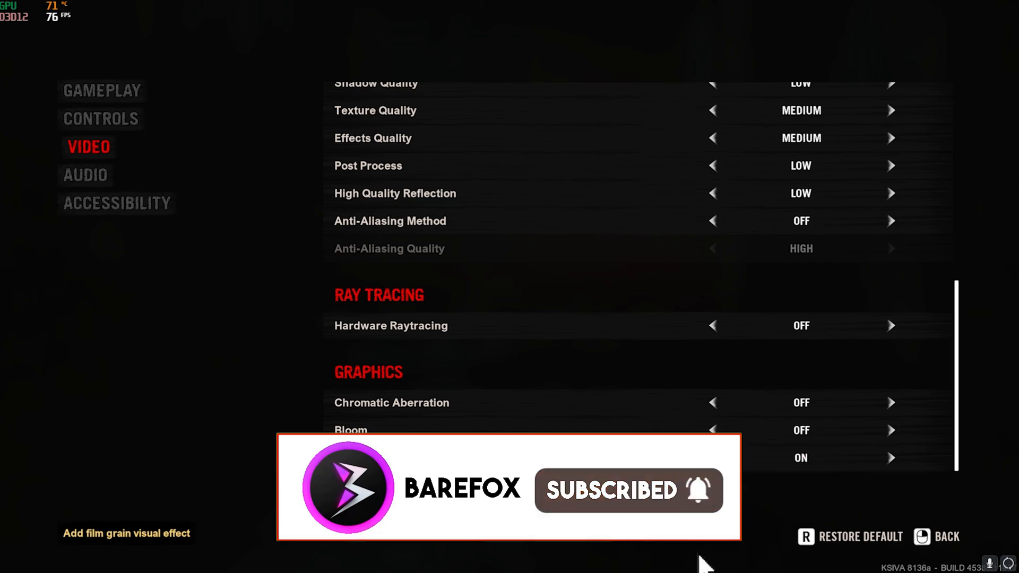